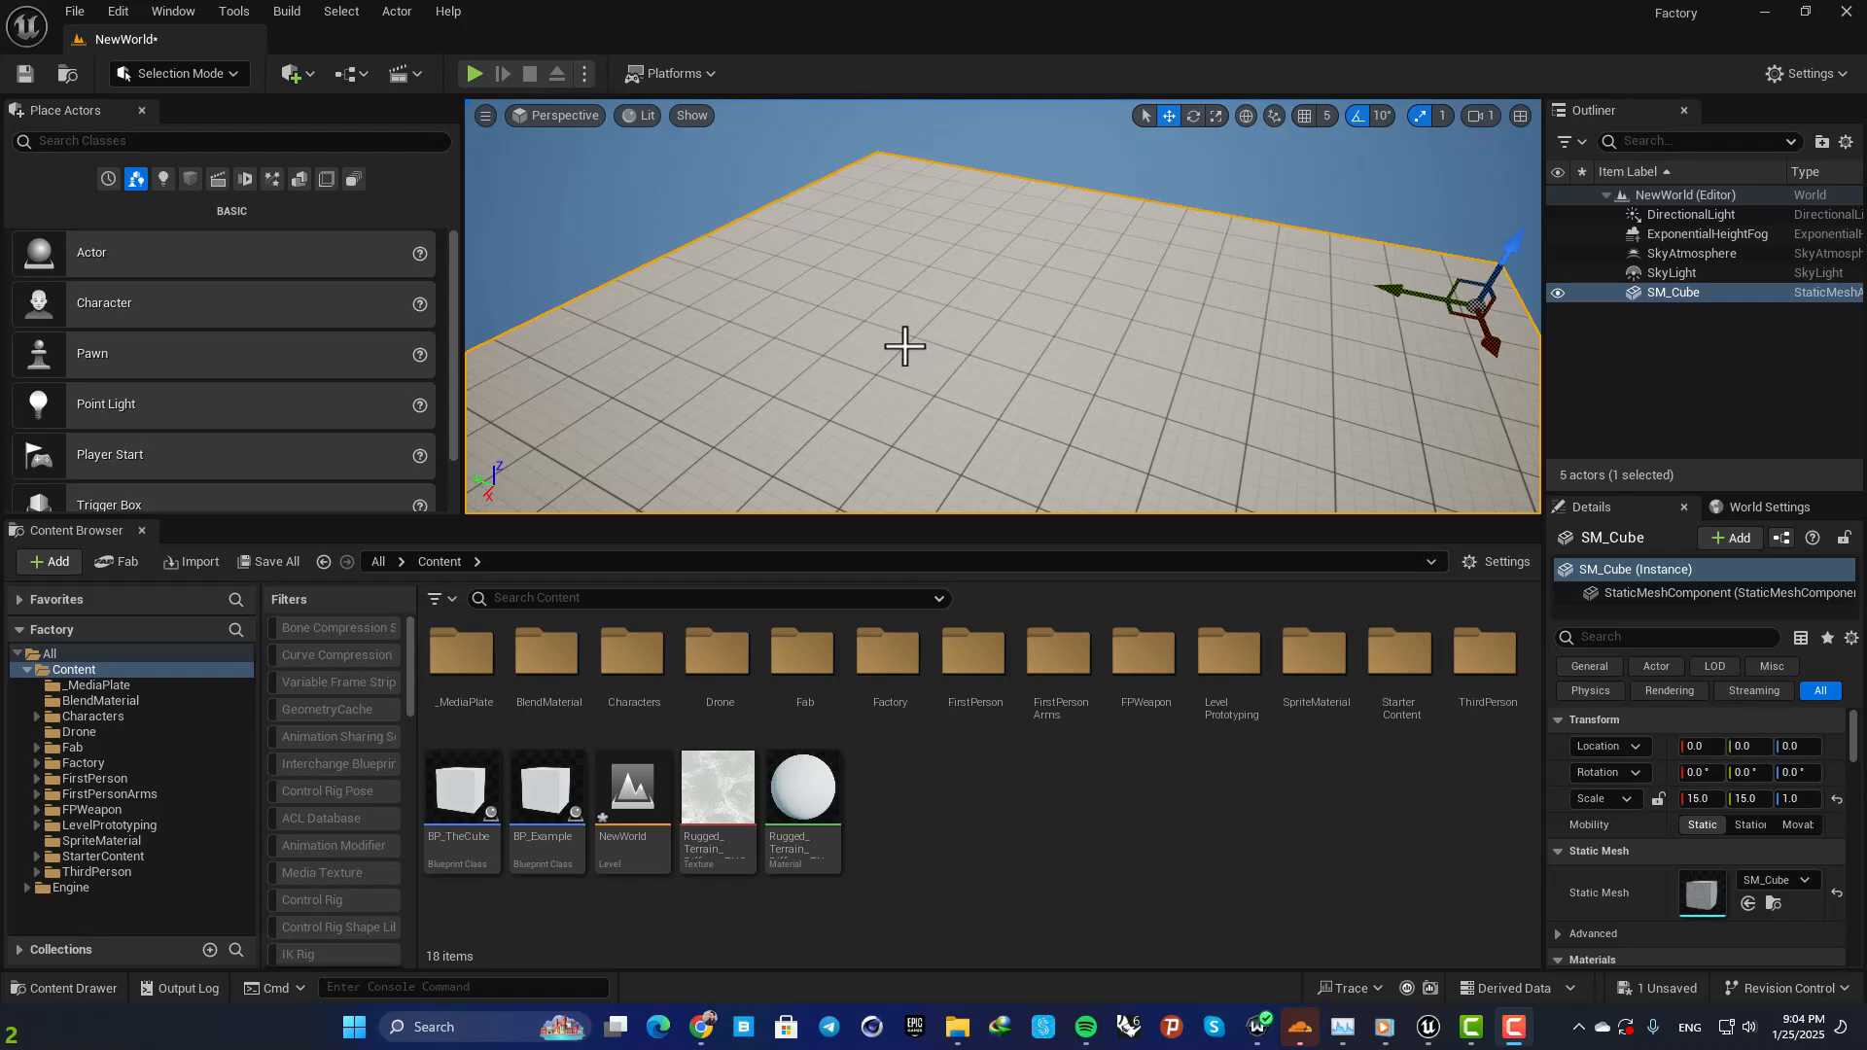
mouse_move(903, 303)
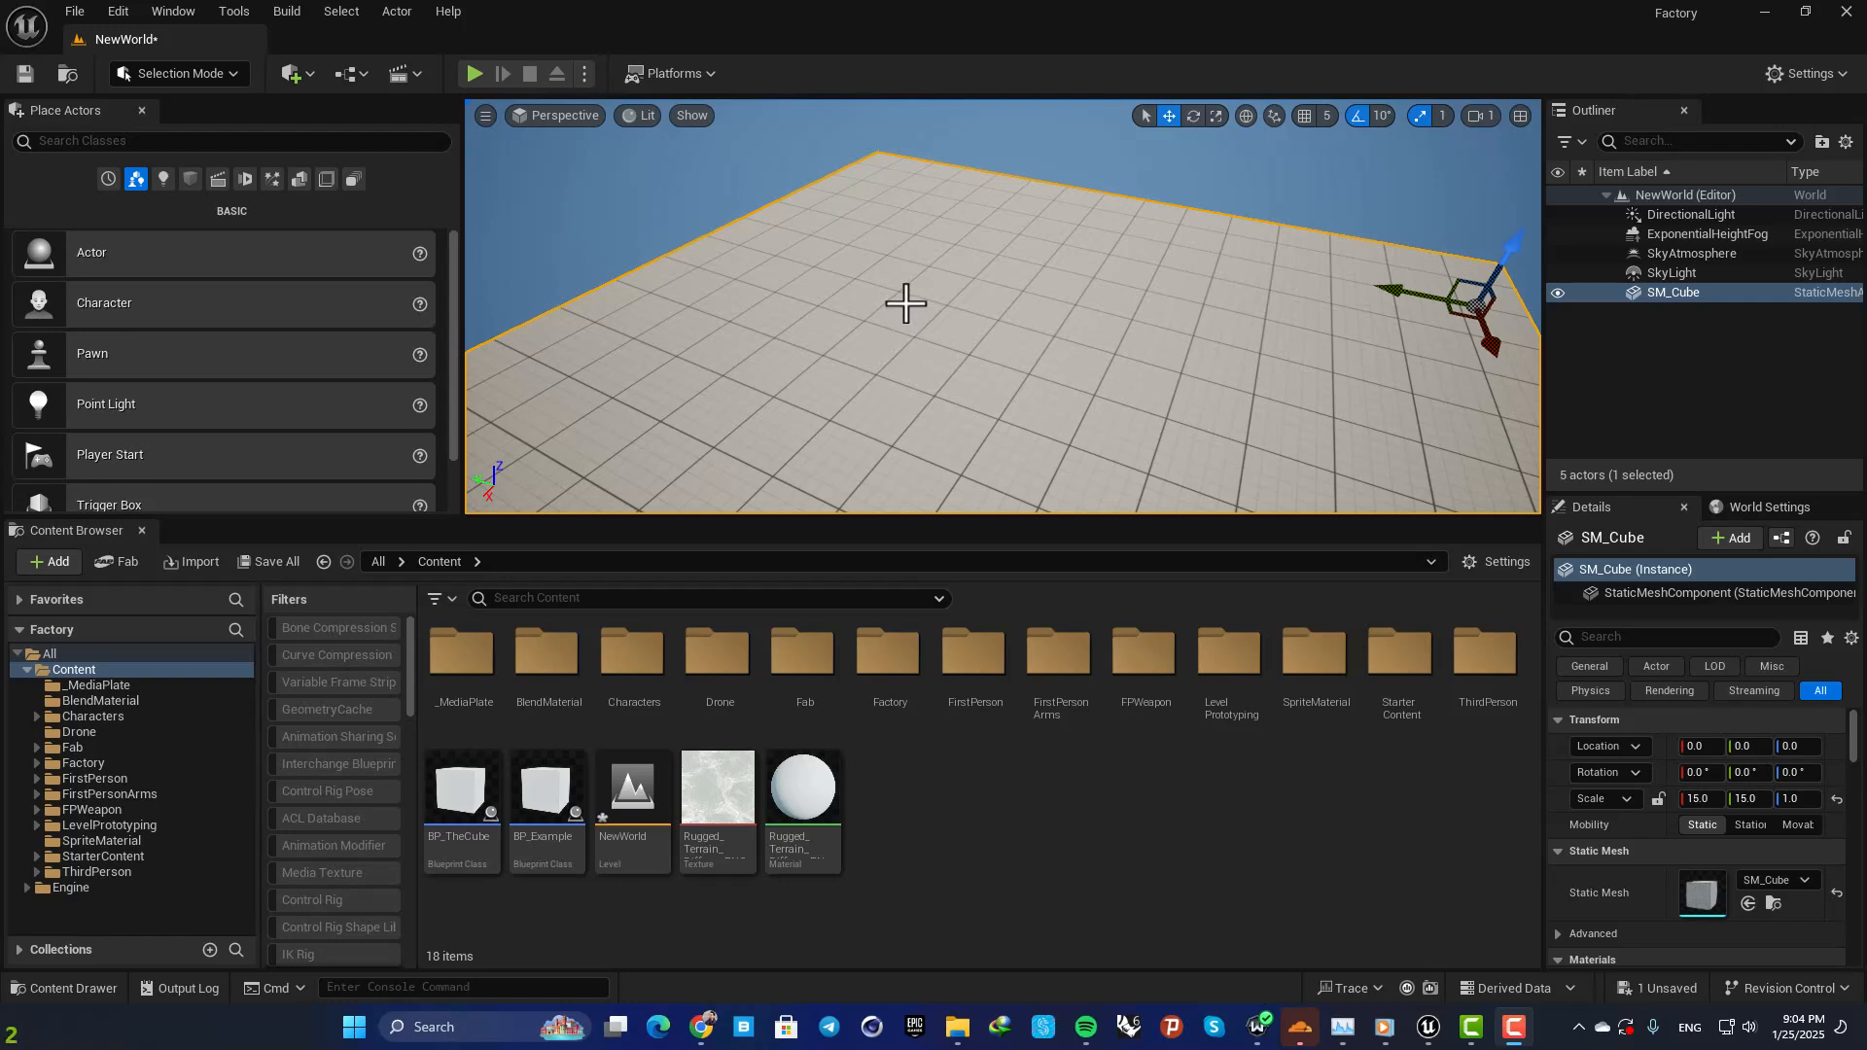
mouse_move(905, 336)
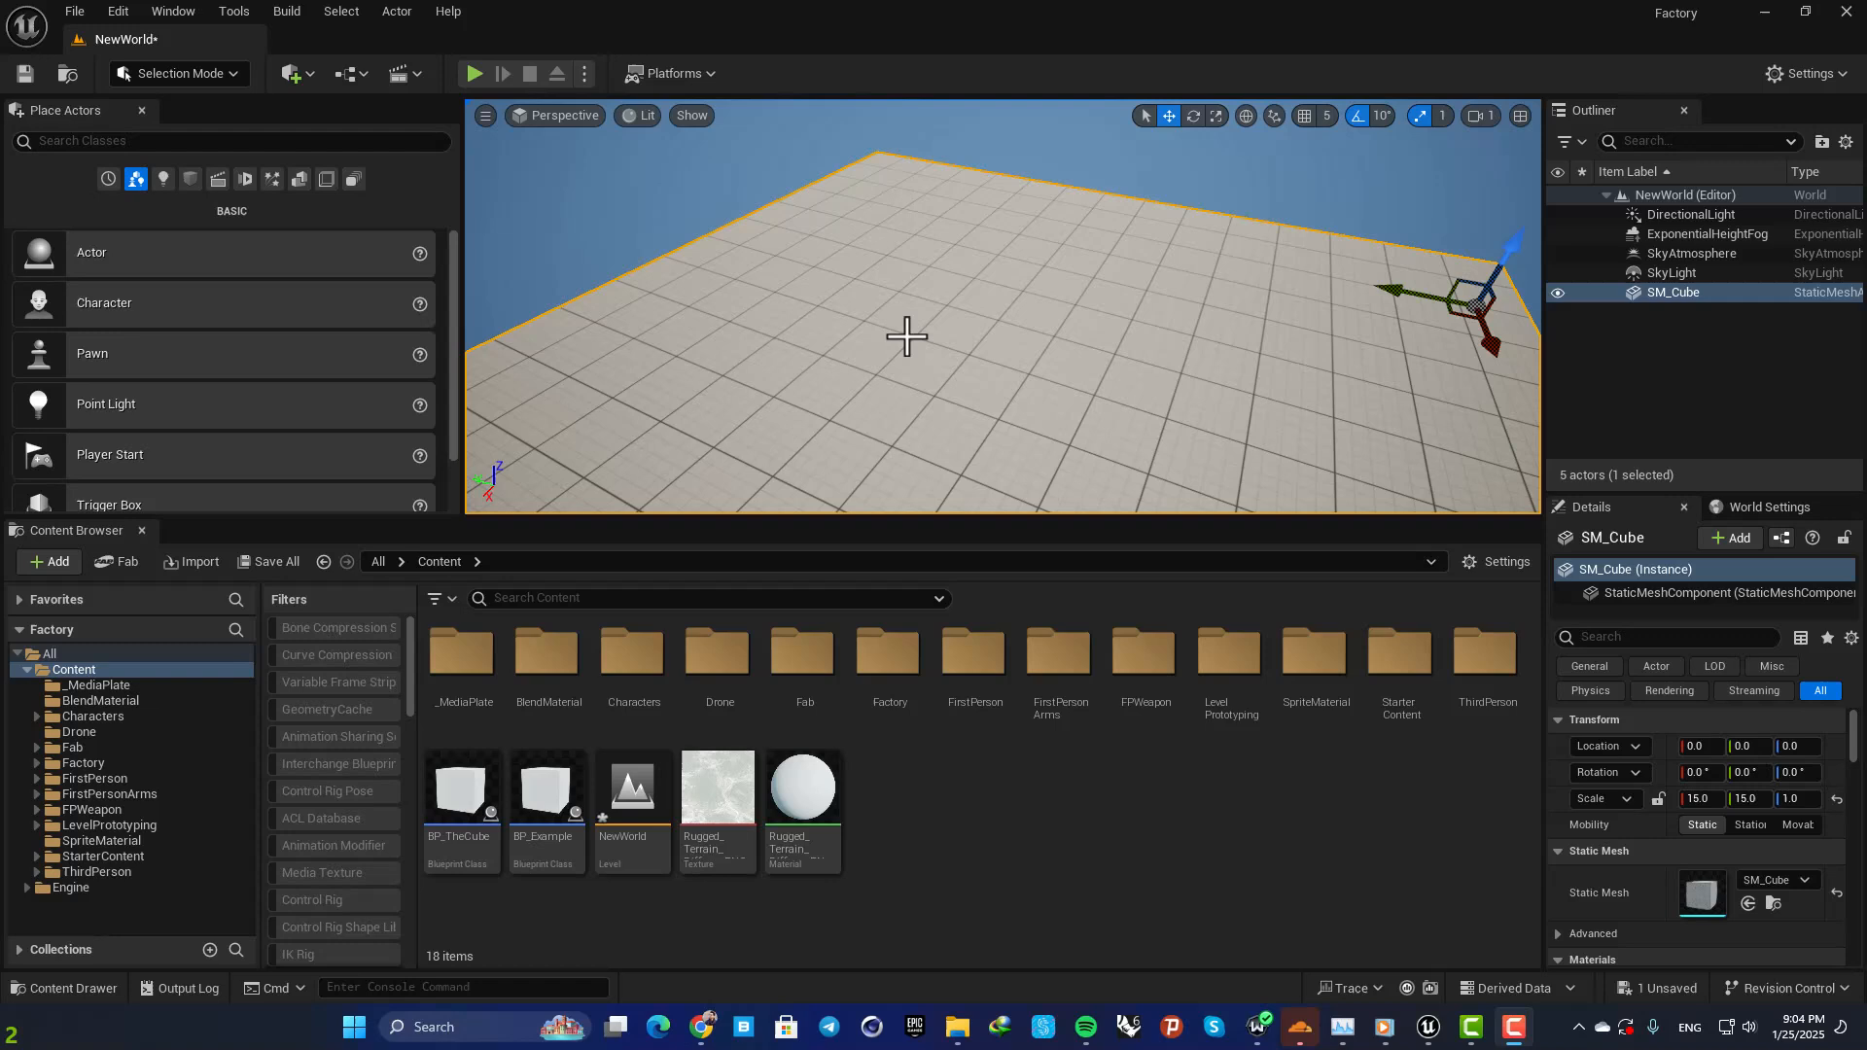
mouse_move(944, 367)
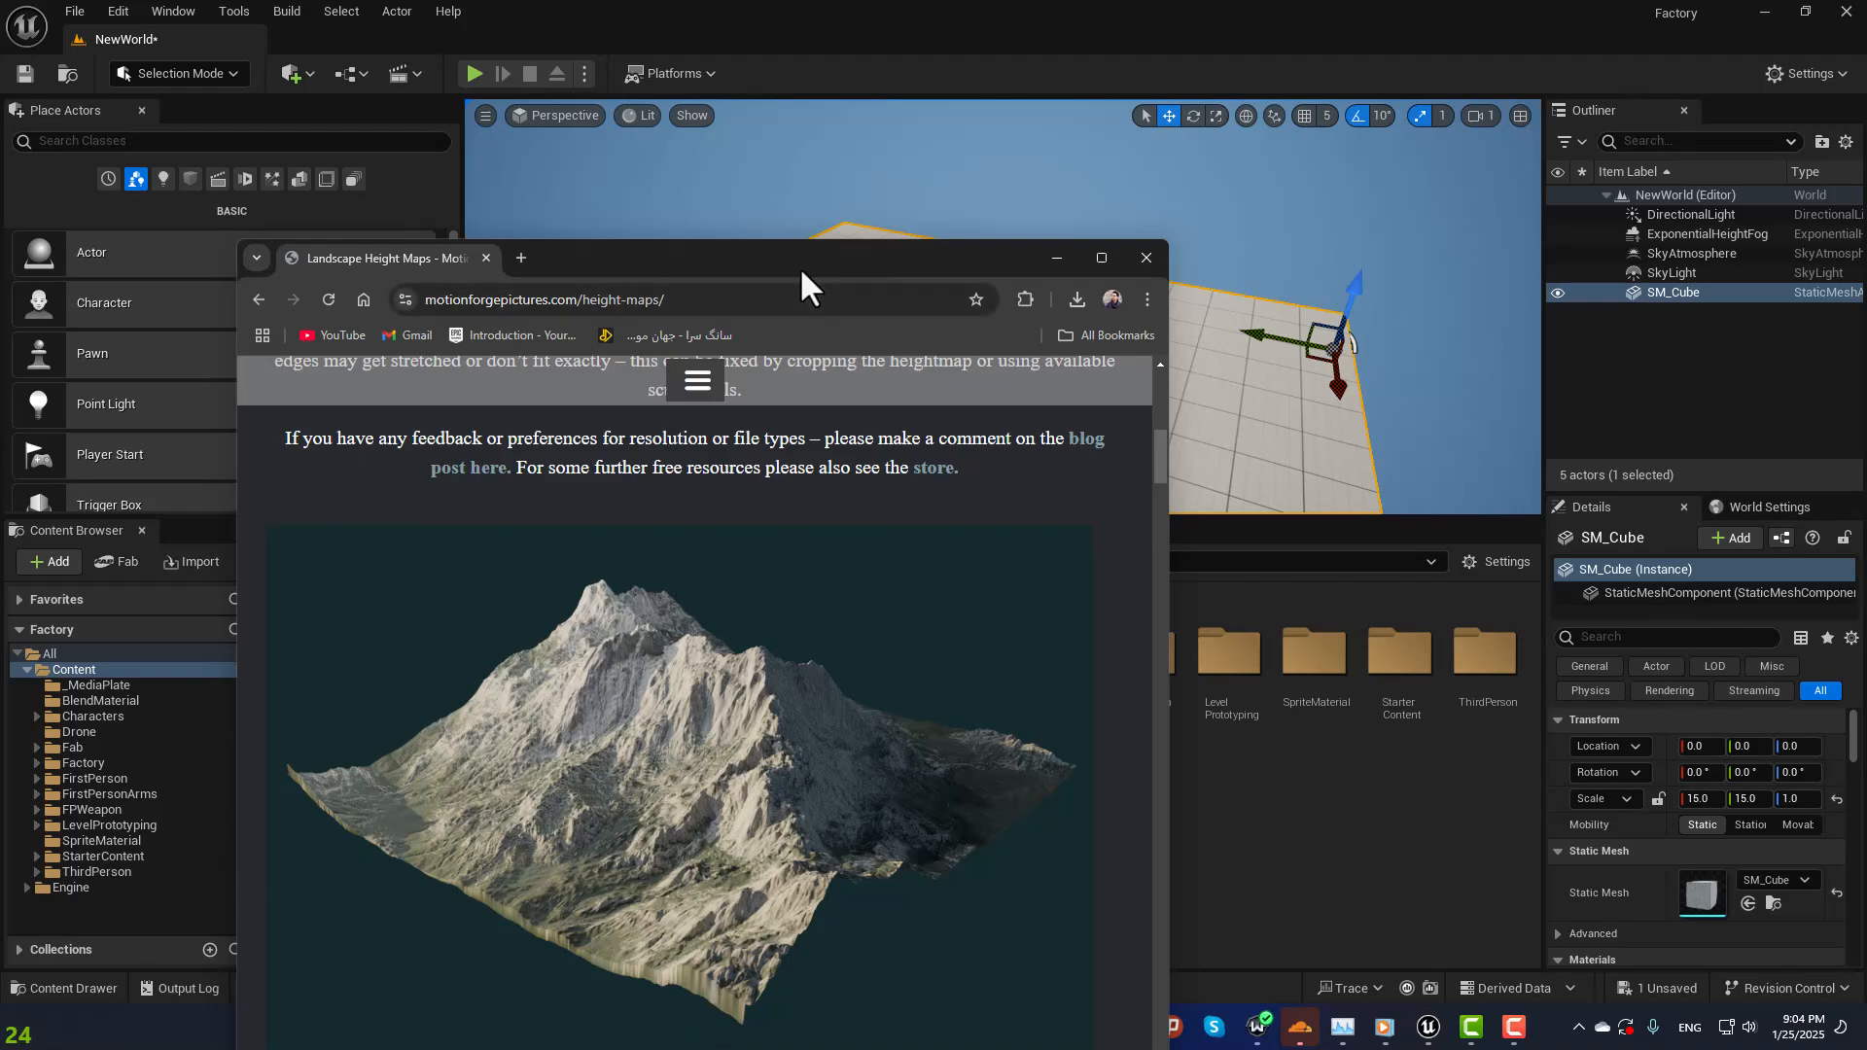
Maximize the Chrome height maps page and show the Rugged Terrain with Rivers download in its folder.
click(1100, 256)
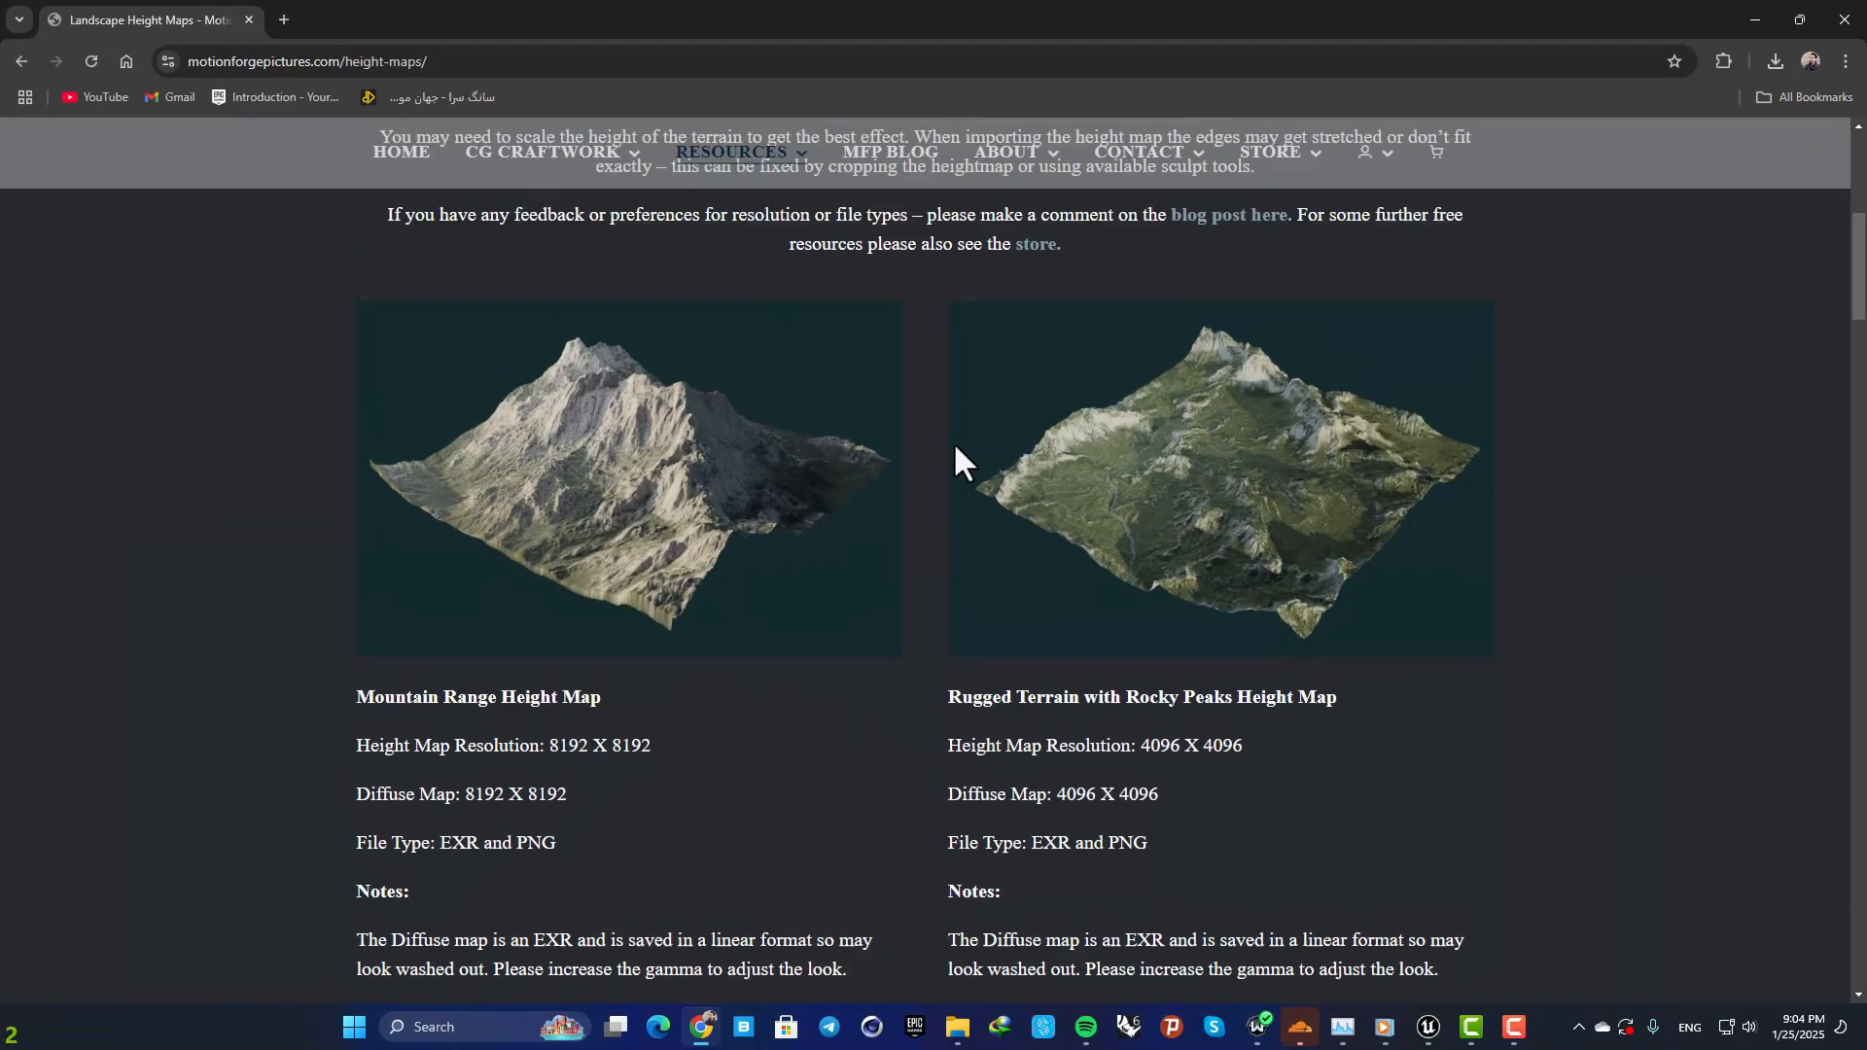
scroll(up, 3)
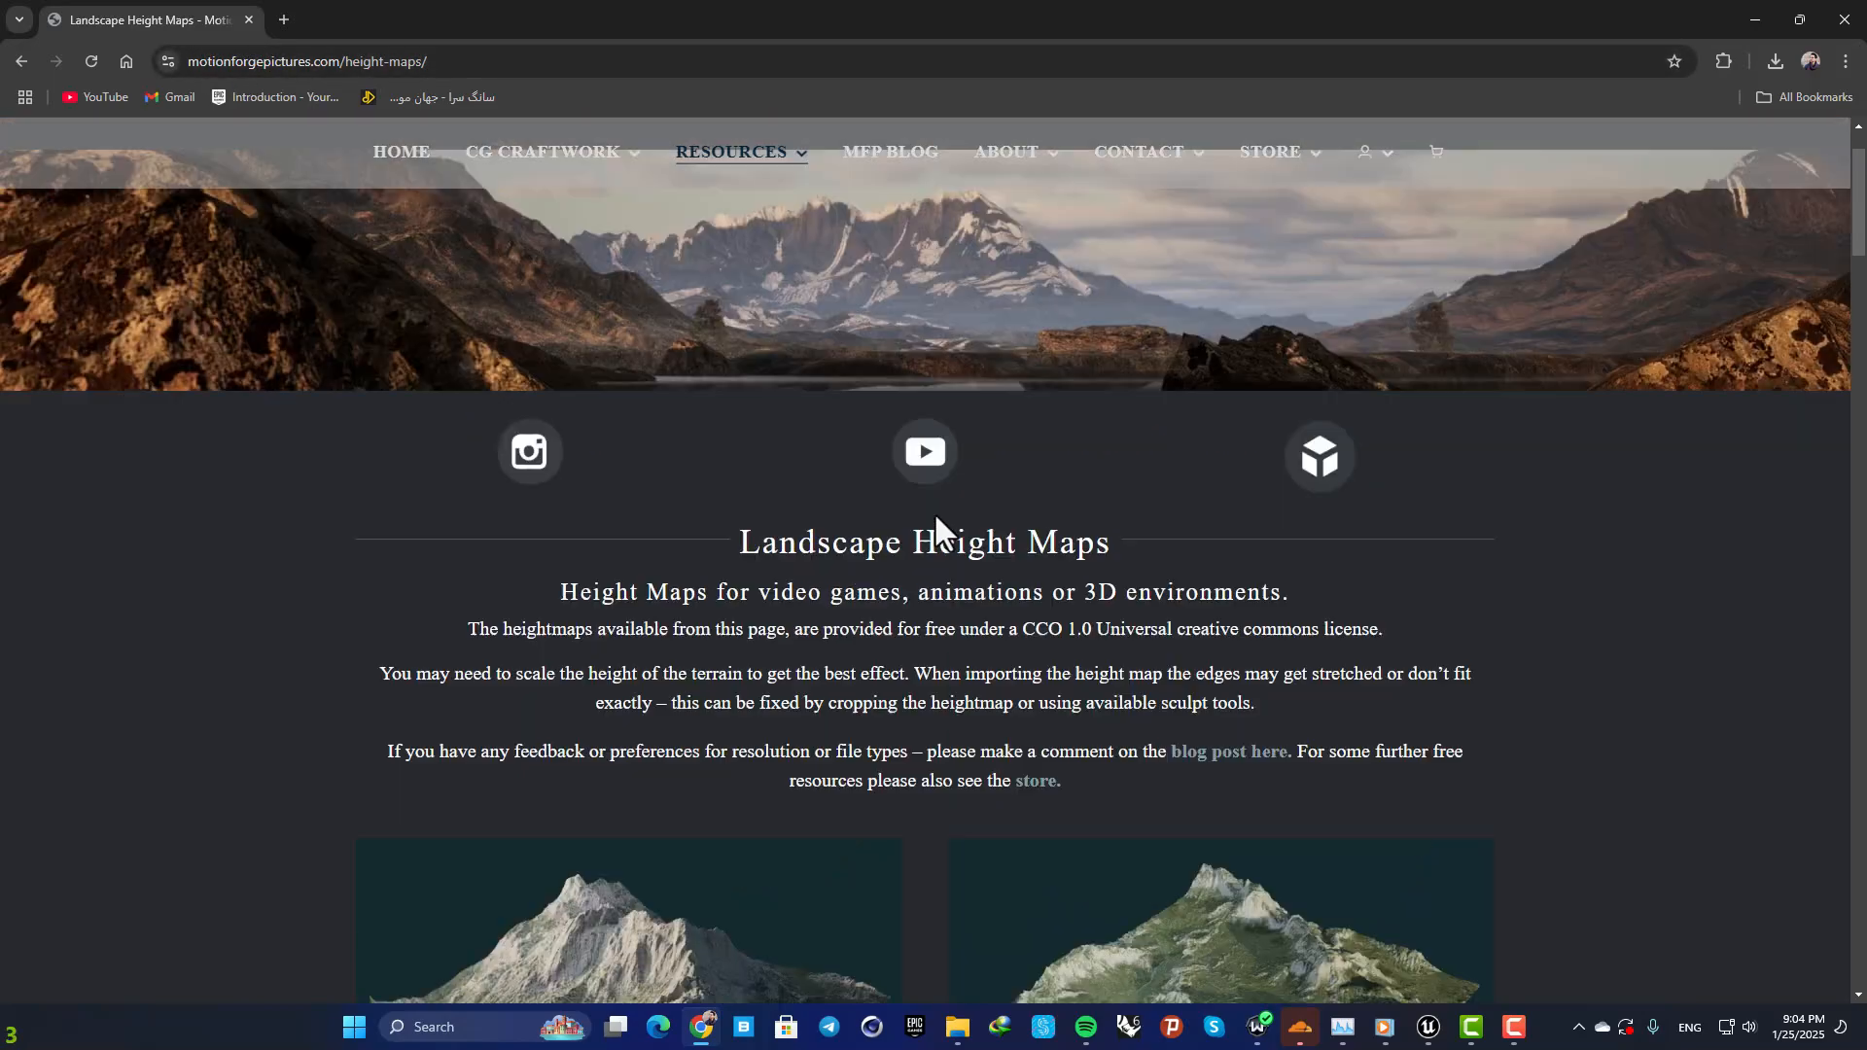
scroll(down, 3)
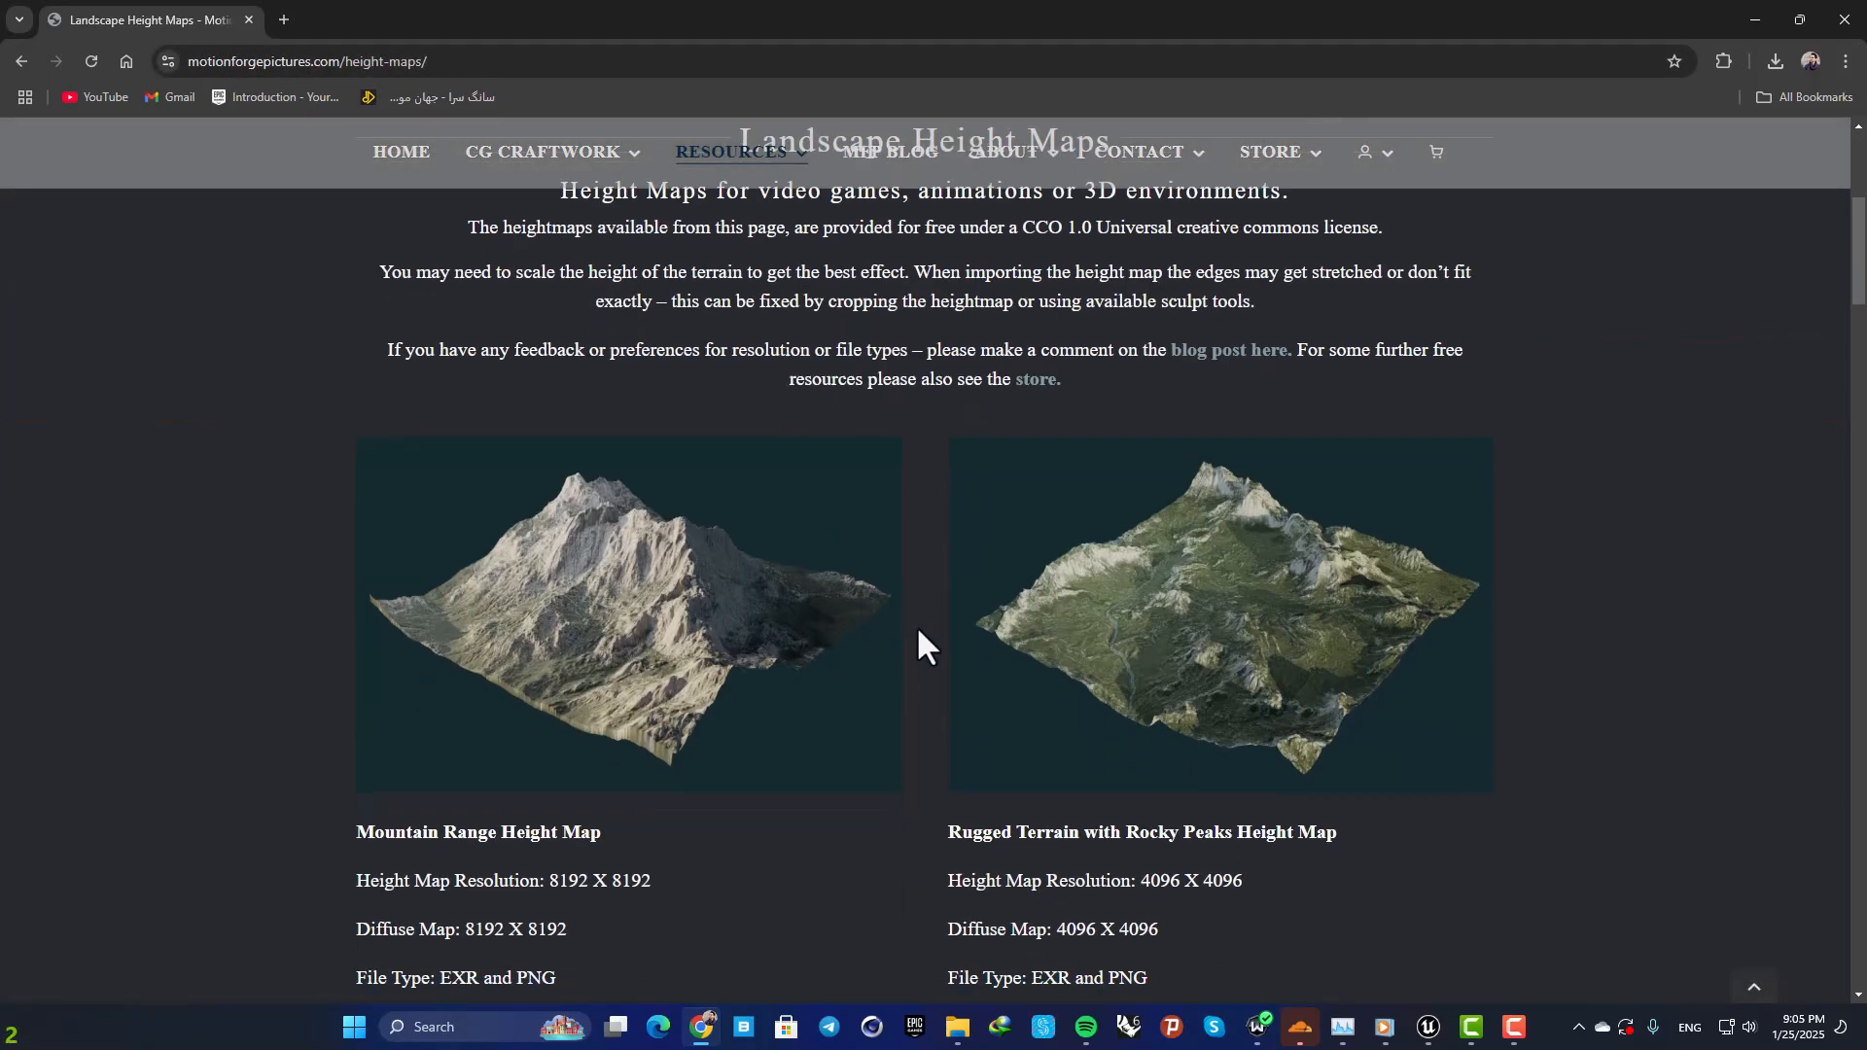
scroll(down, 3)
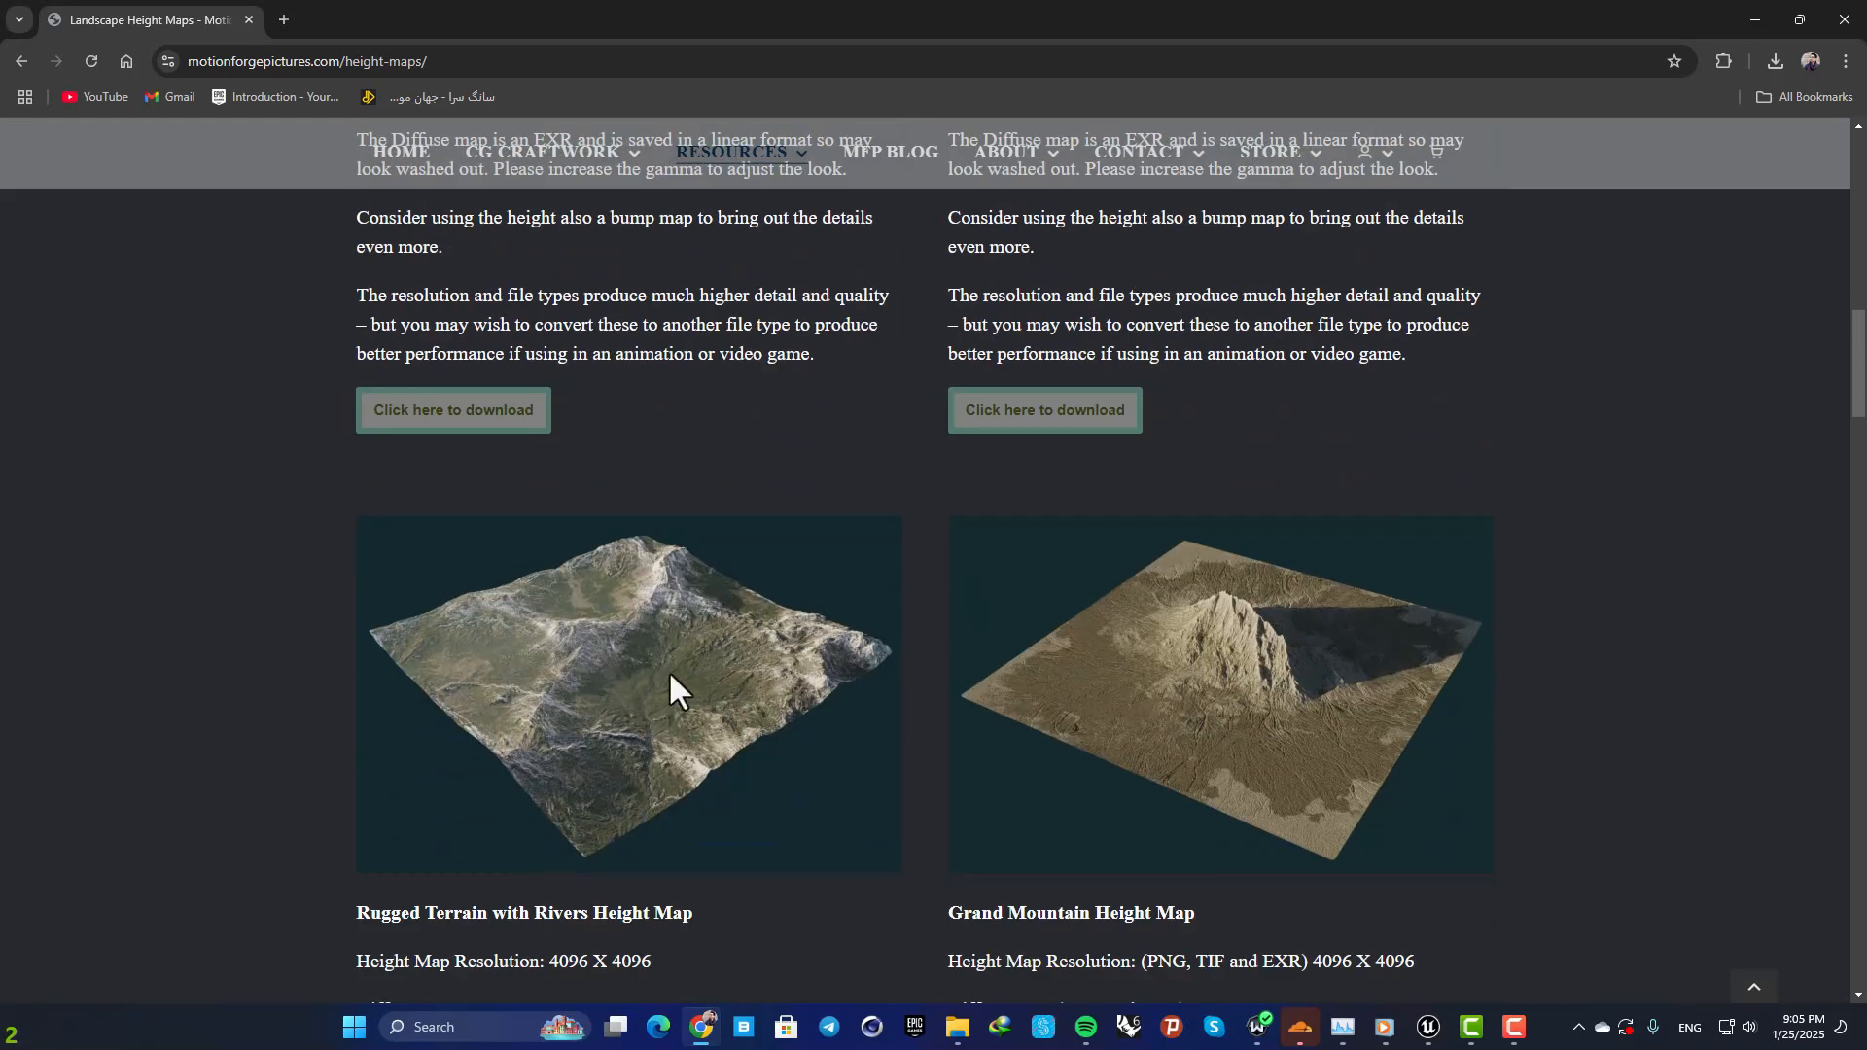
scroll(down, 3)
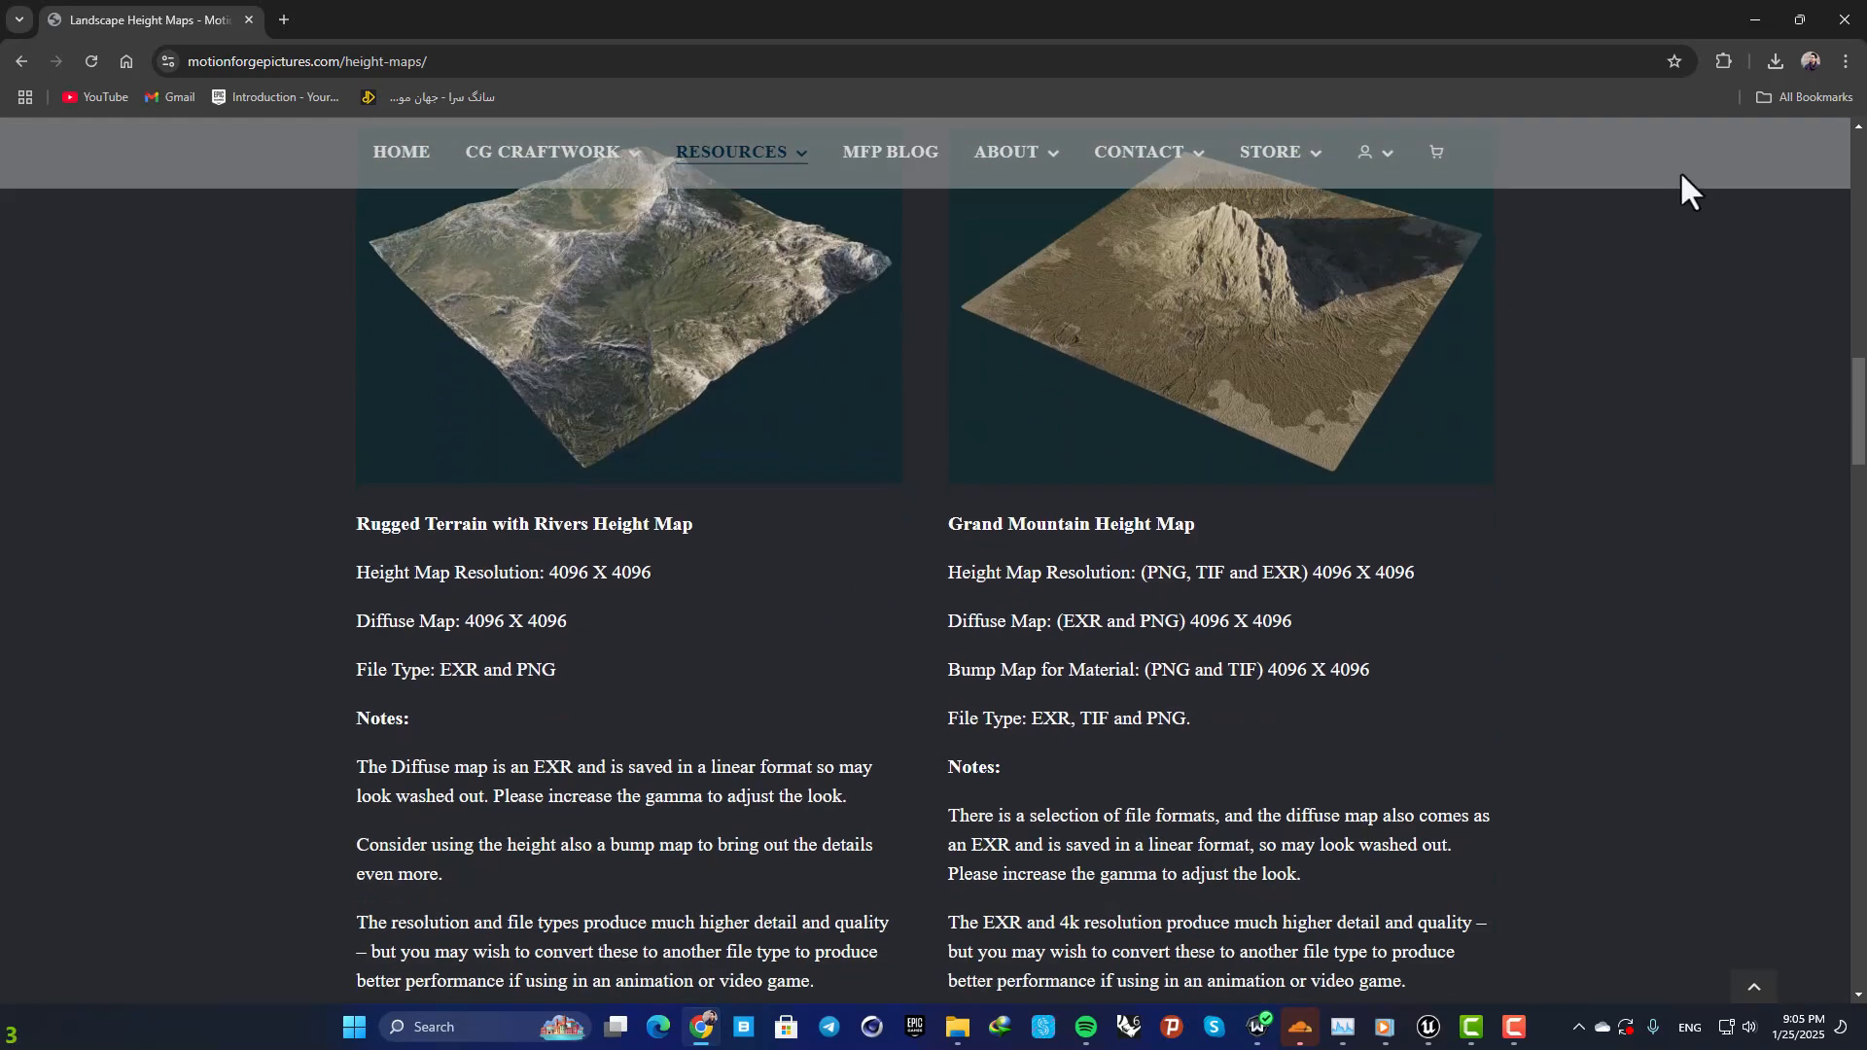
click(1772, 61)
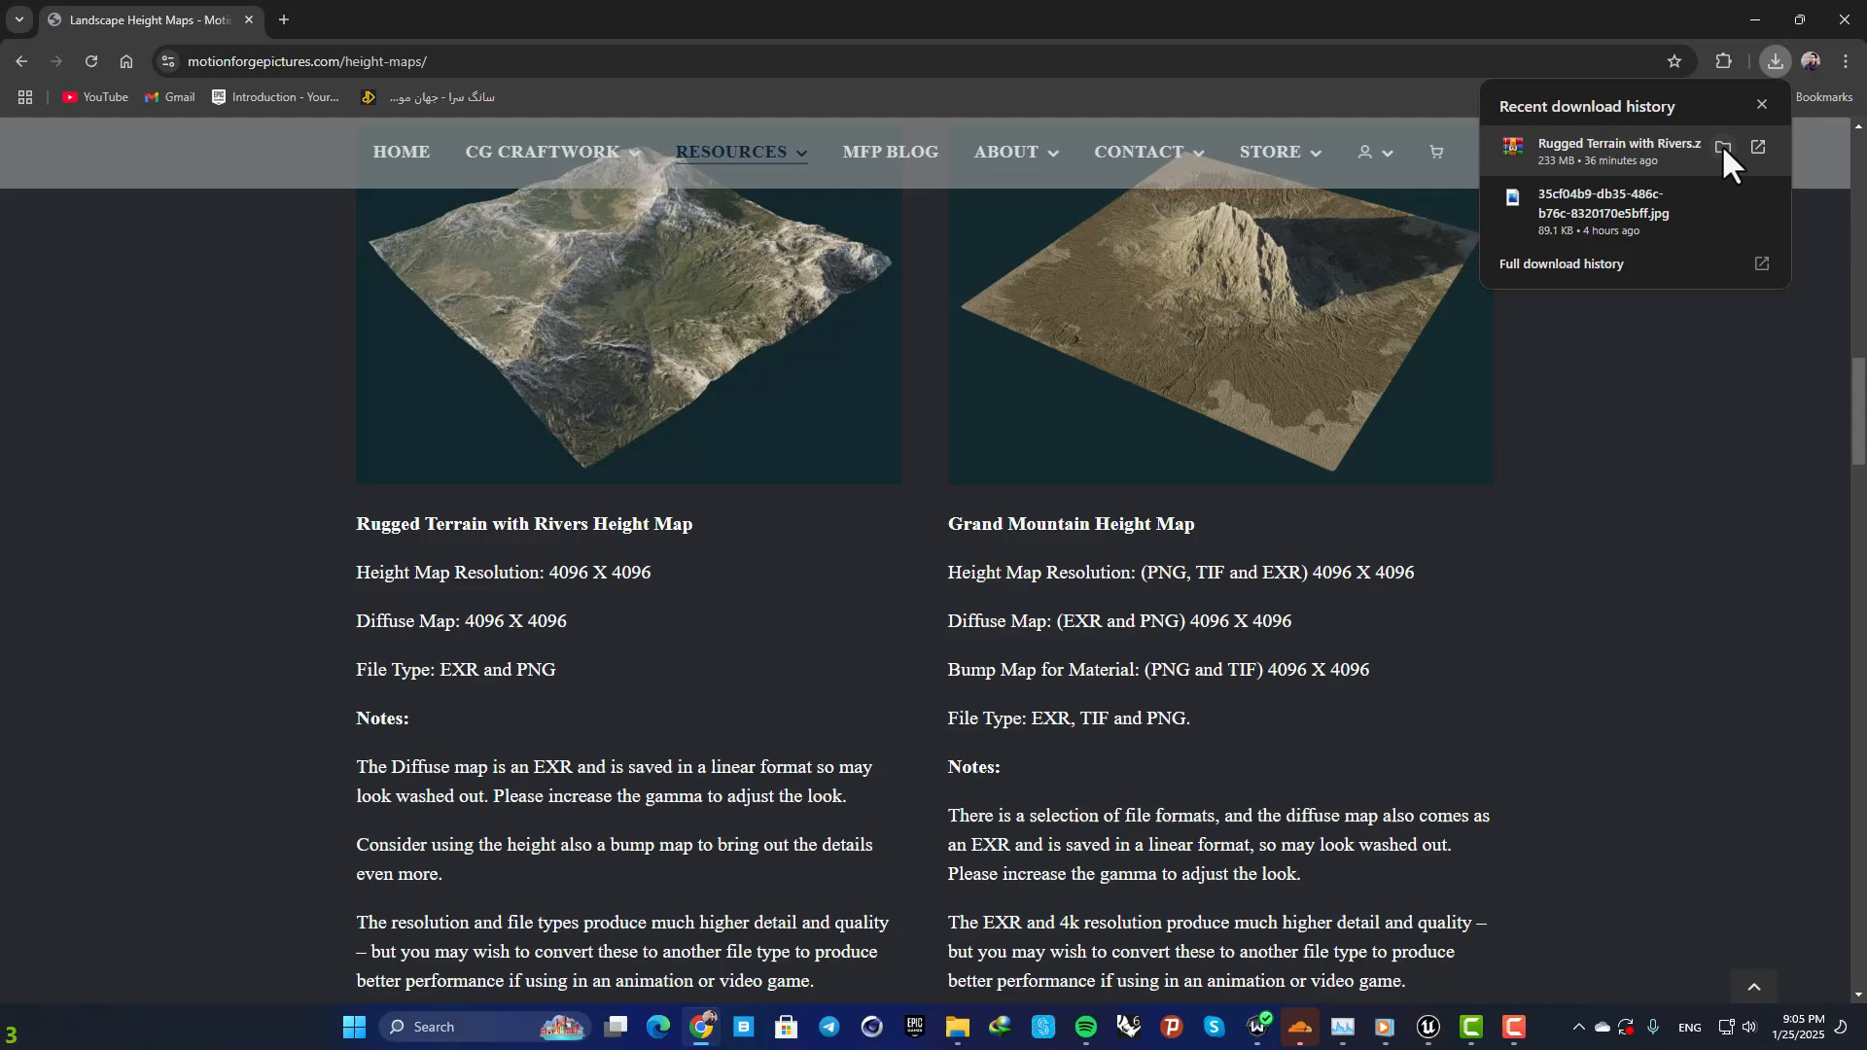
click(1763, 105)
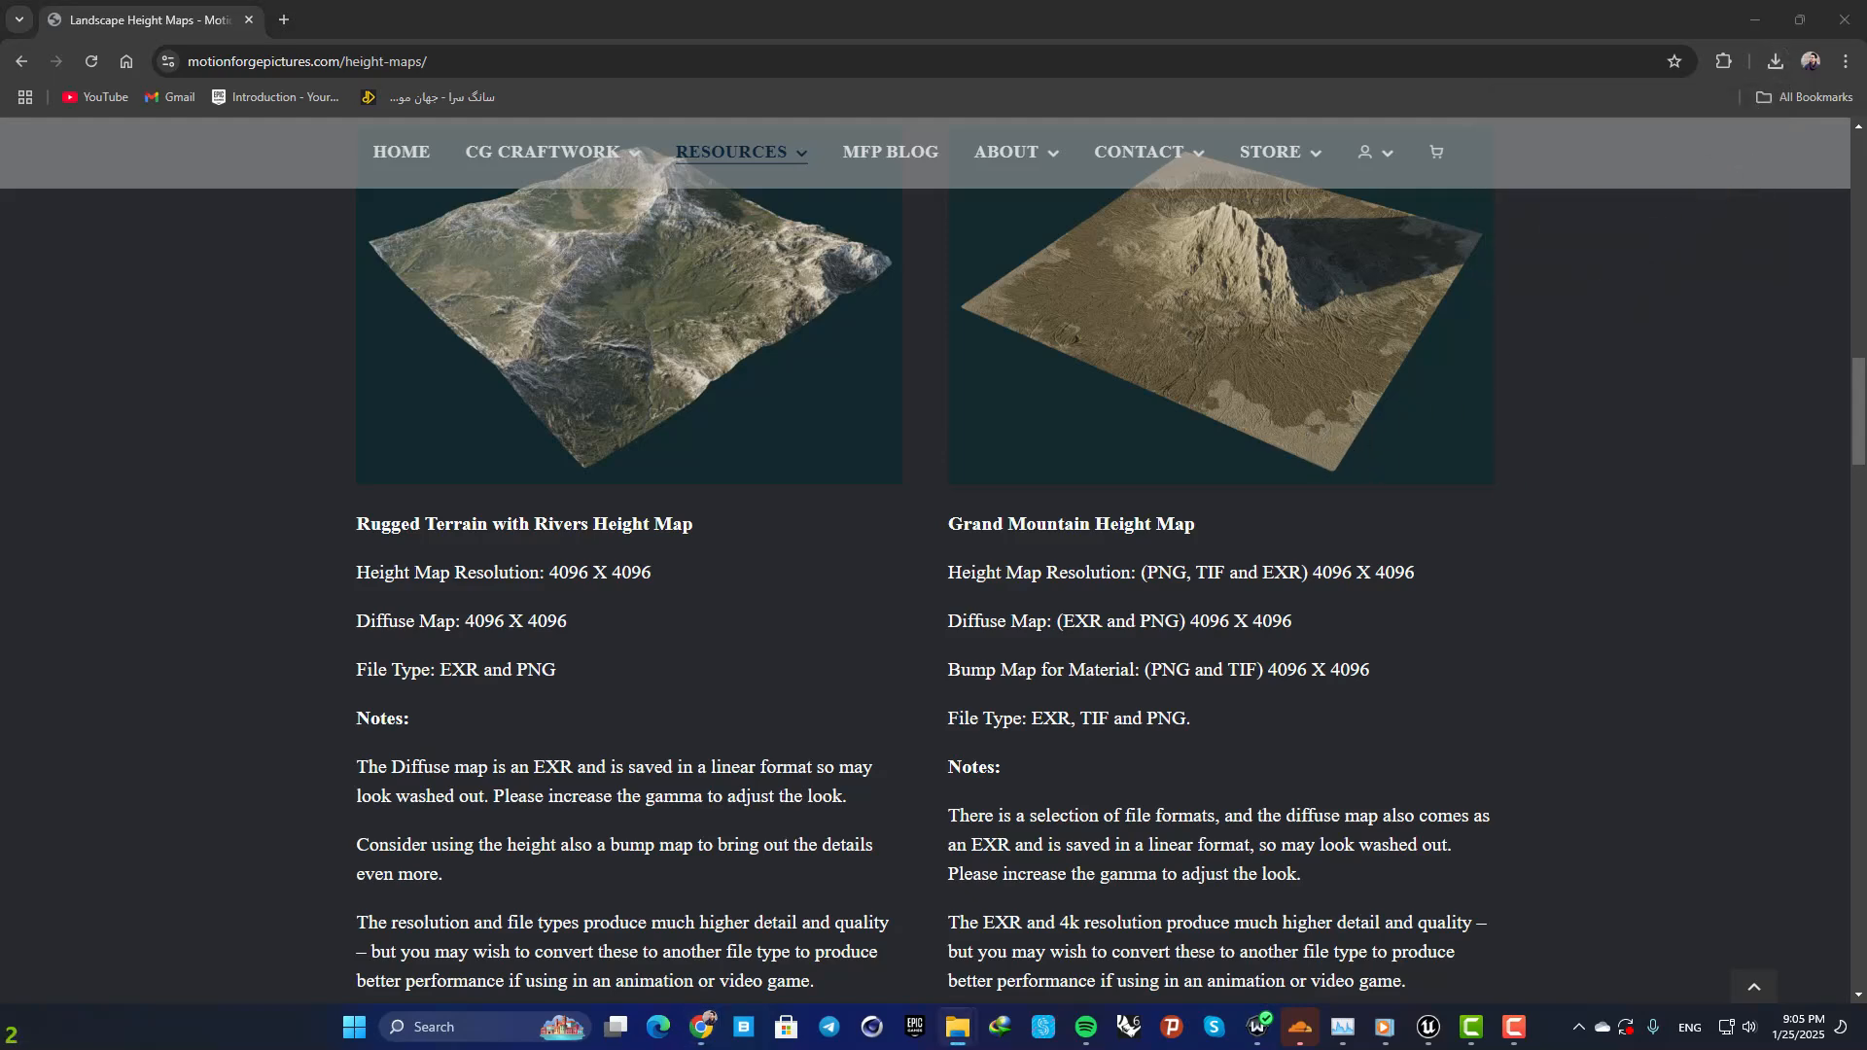
Browse the extracted Rugged Terrain with Rivers folder's diffuse and height map files, then minimize Explorer.
click(957, 1027)
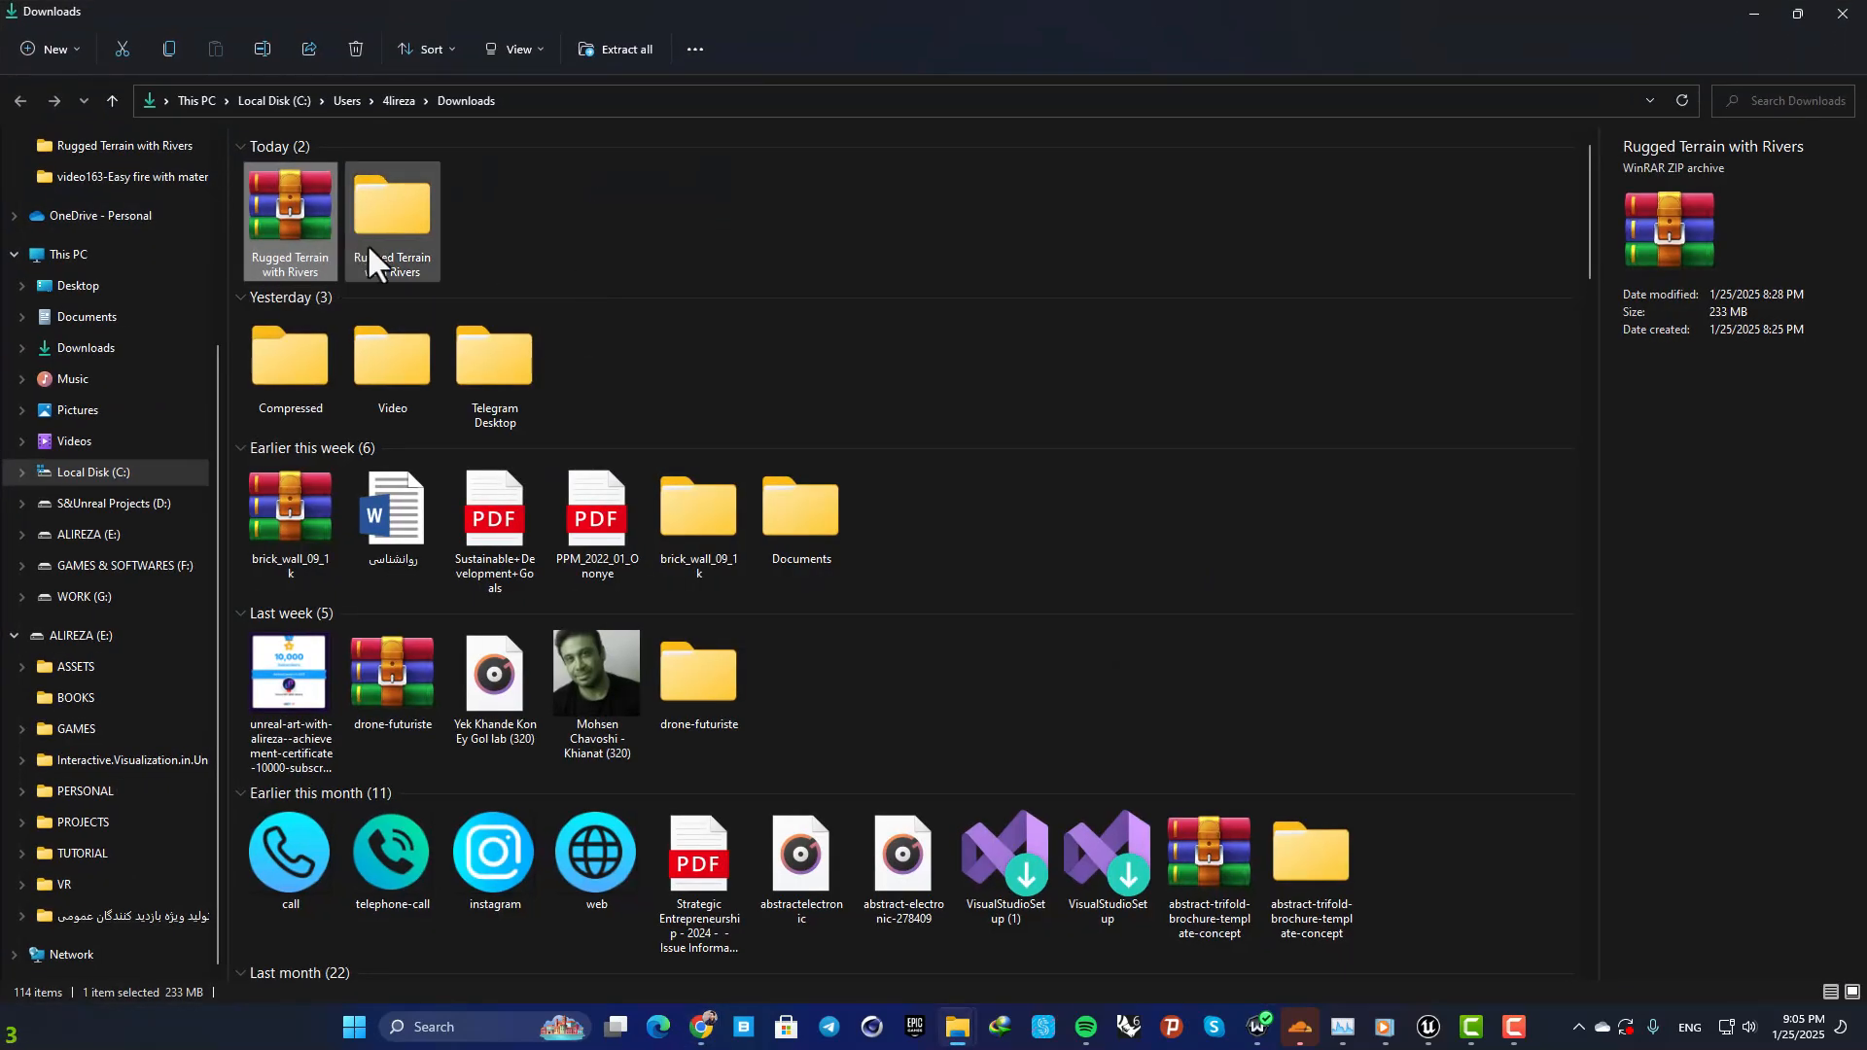
double_click(392, 214)
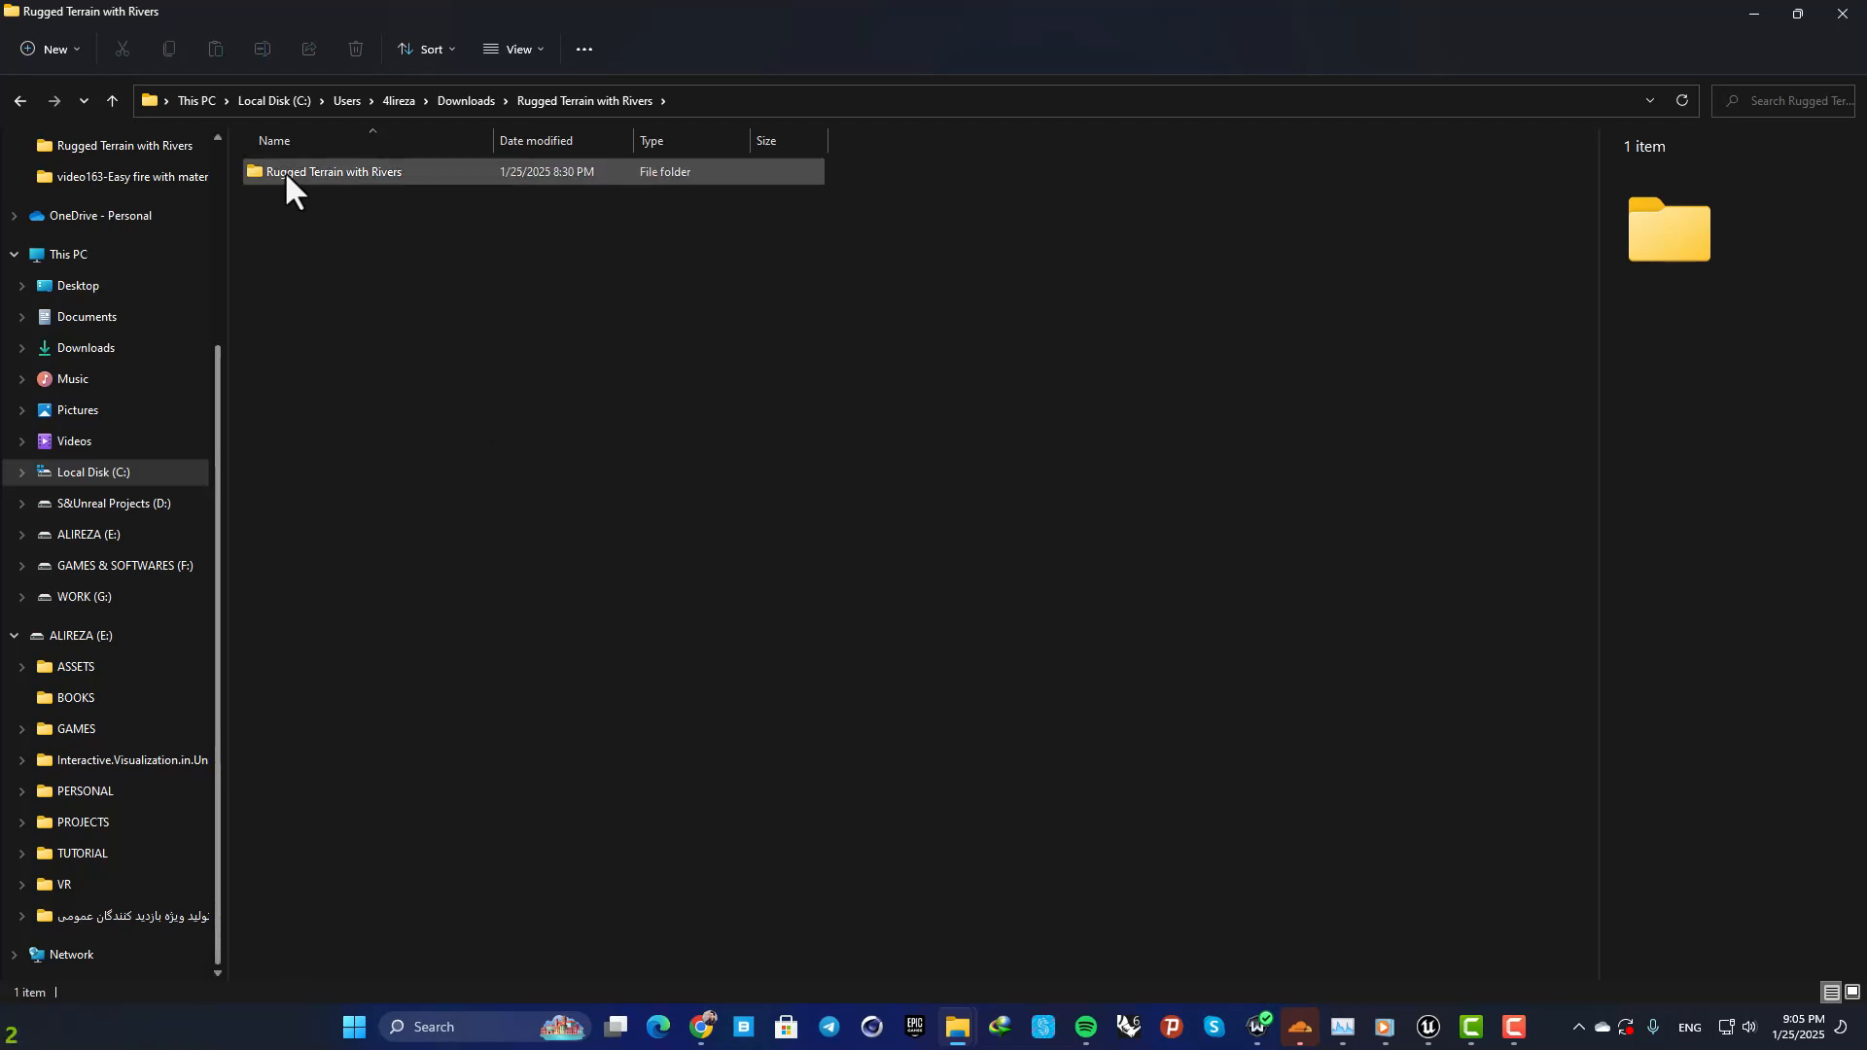
double_click(334, 171)
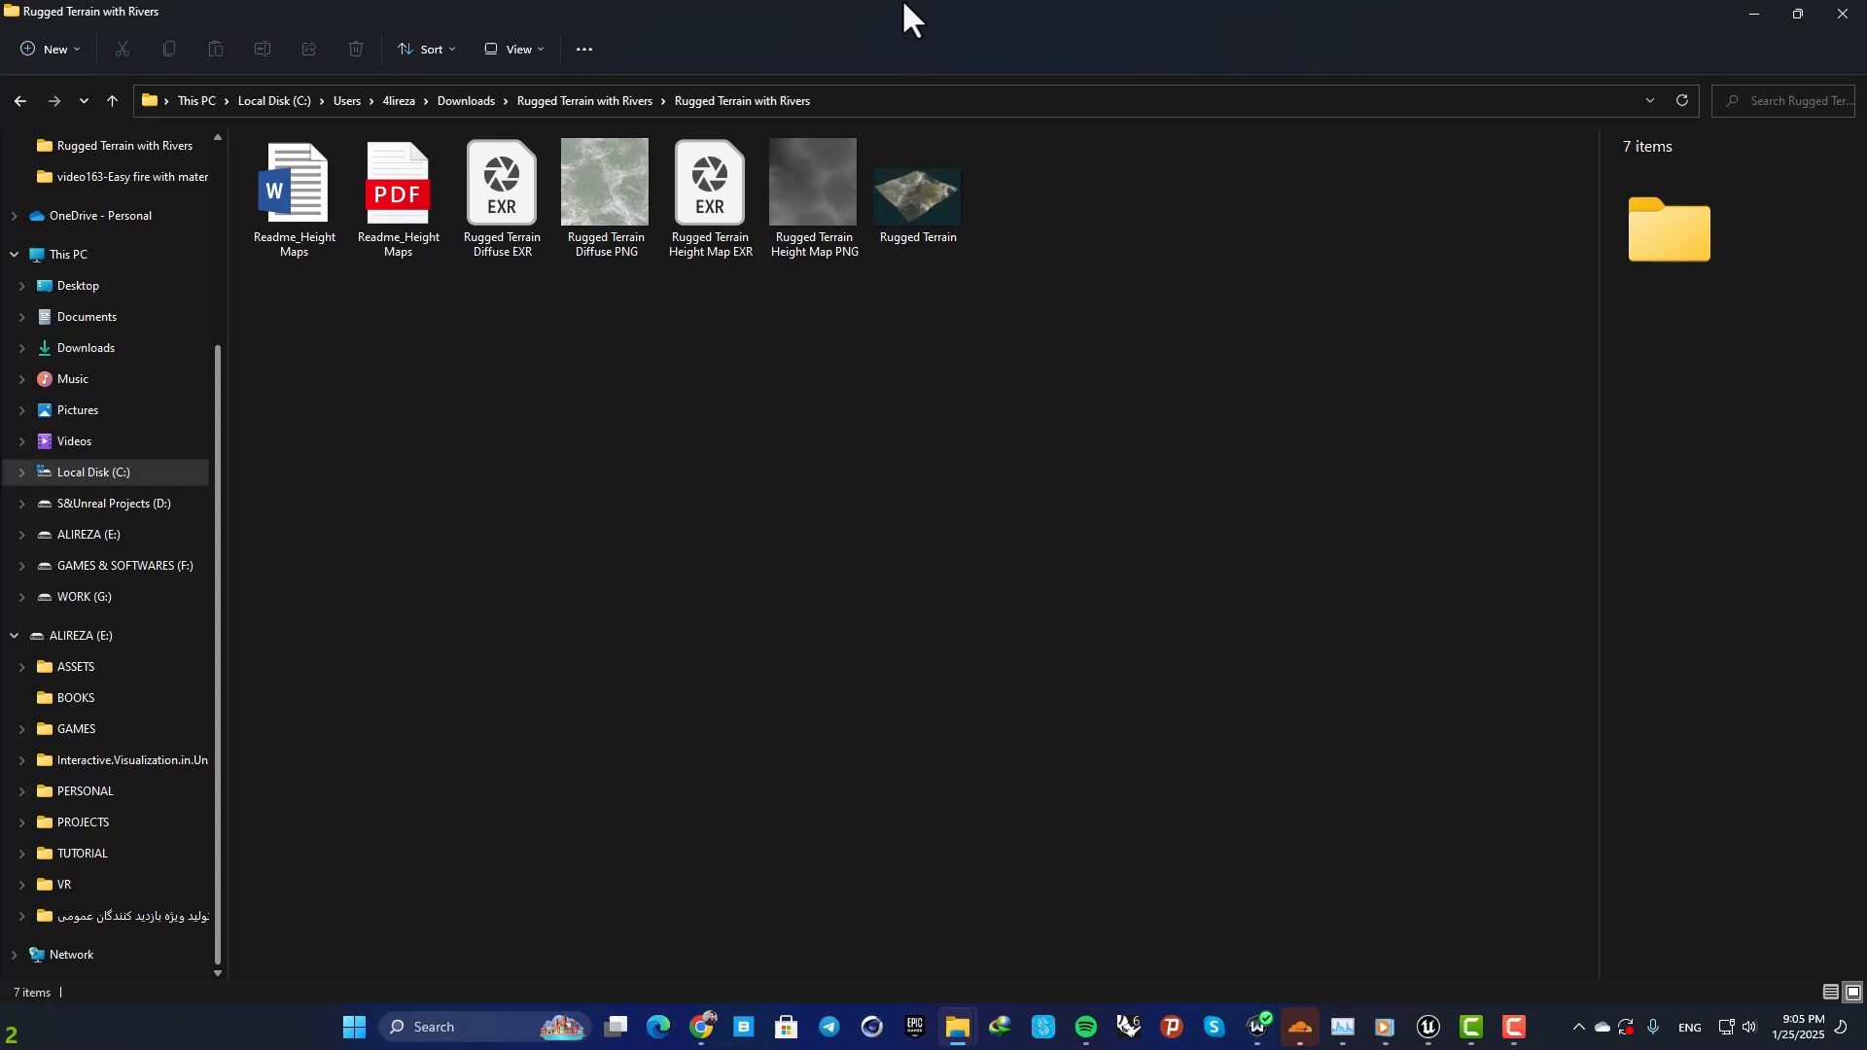
click(702, 1026)
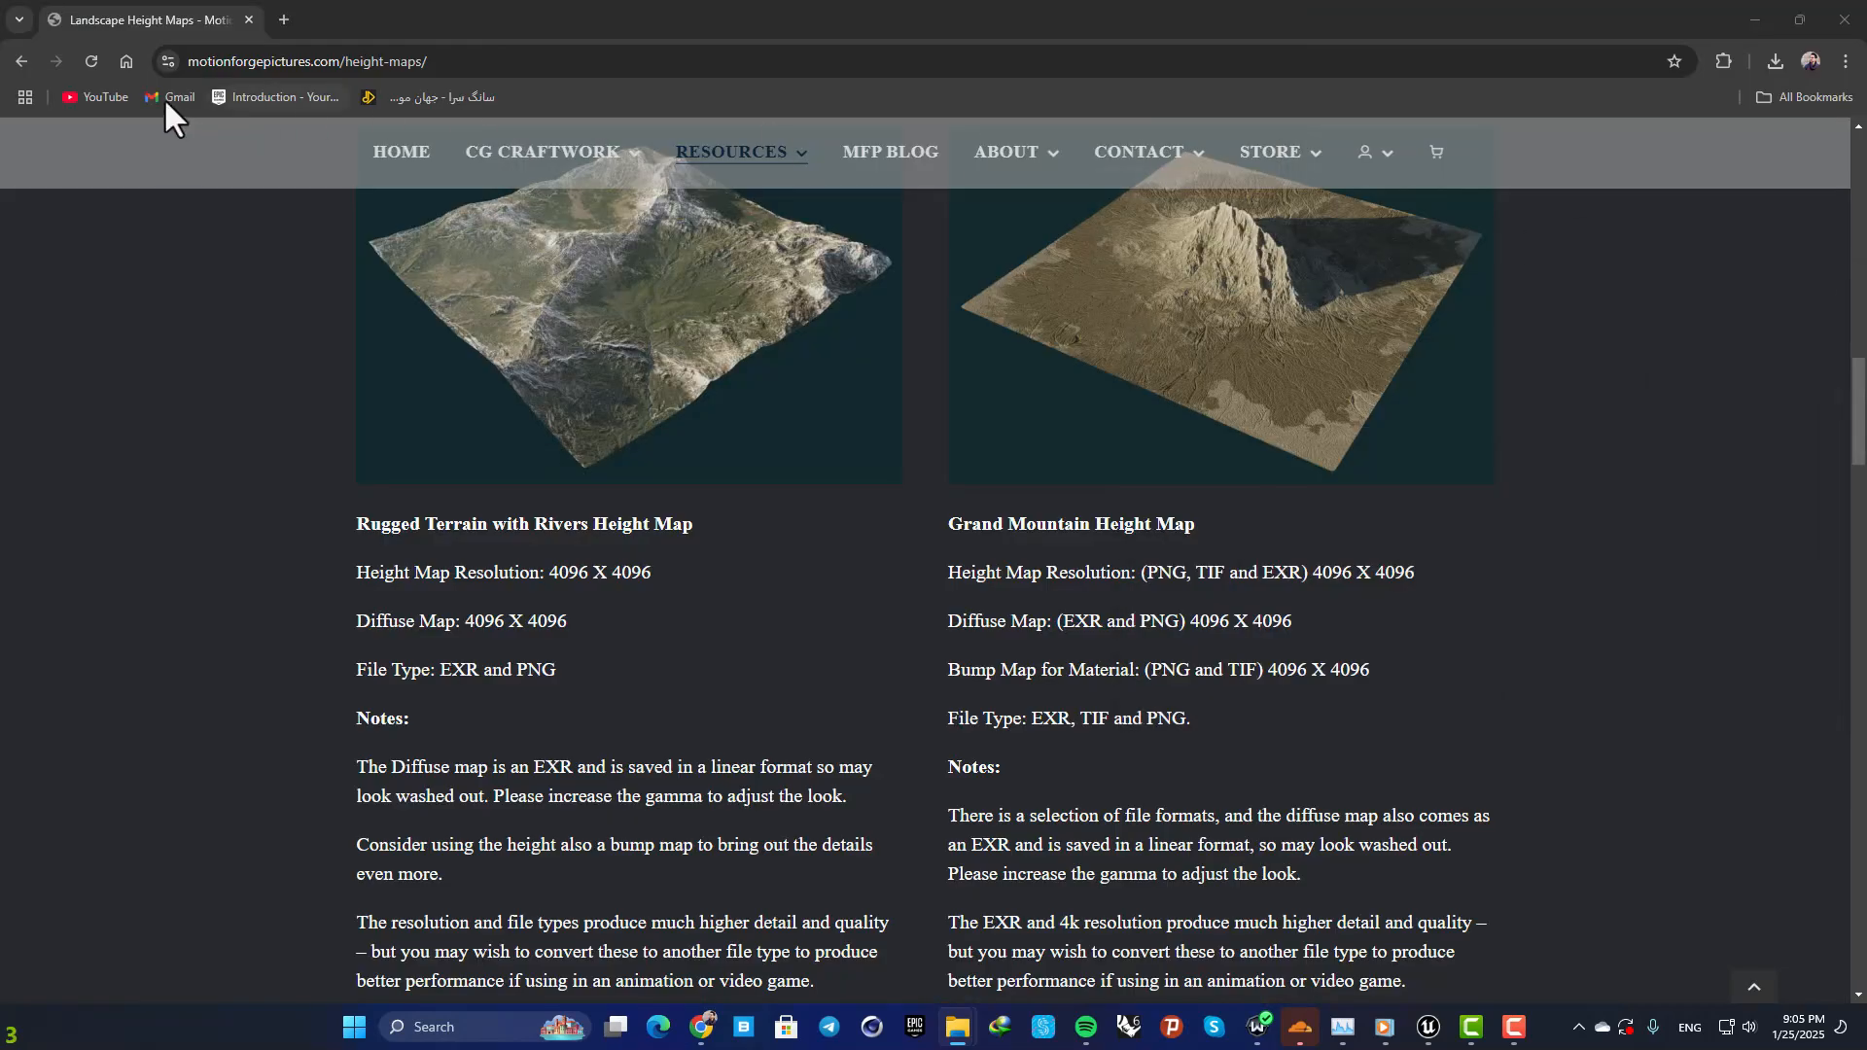
Switch Unreal's Selection Mode to Landscape, showing the new-landscape grid.
click(1425, 1026)
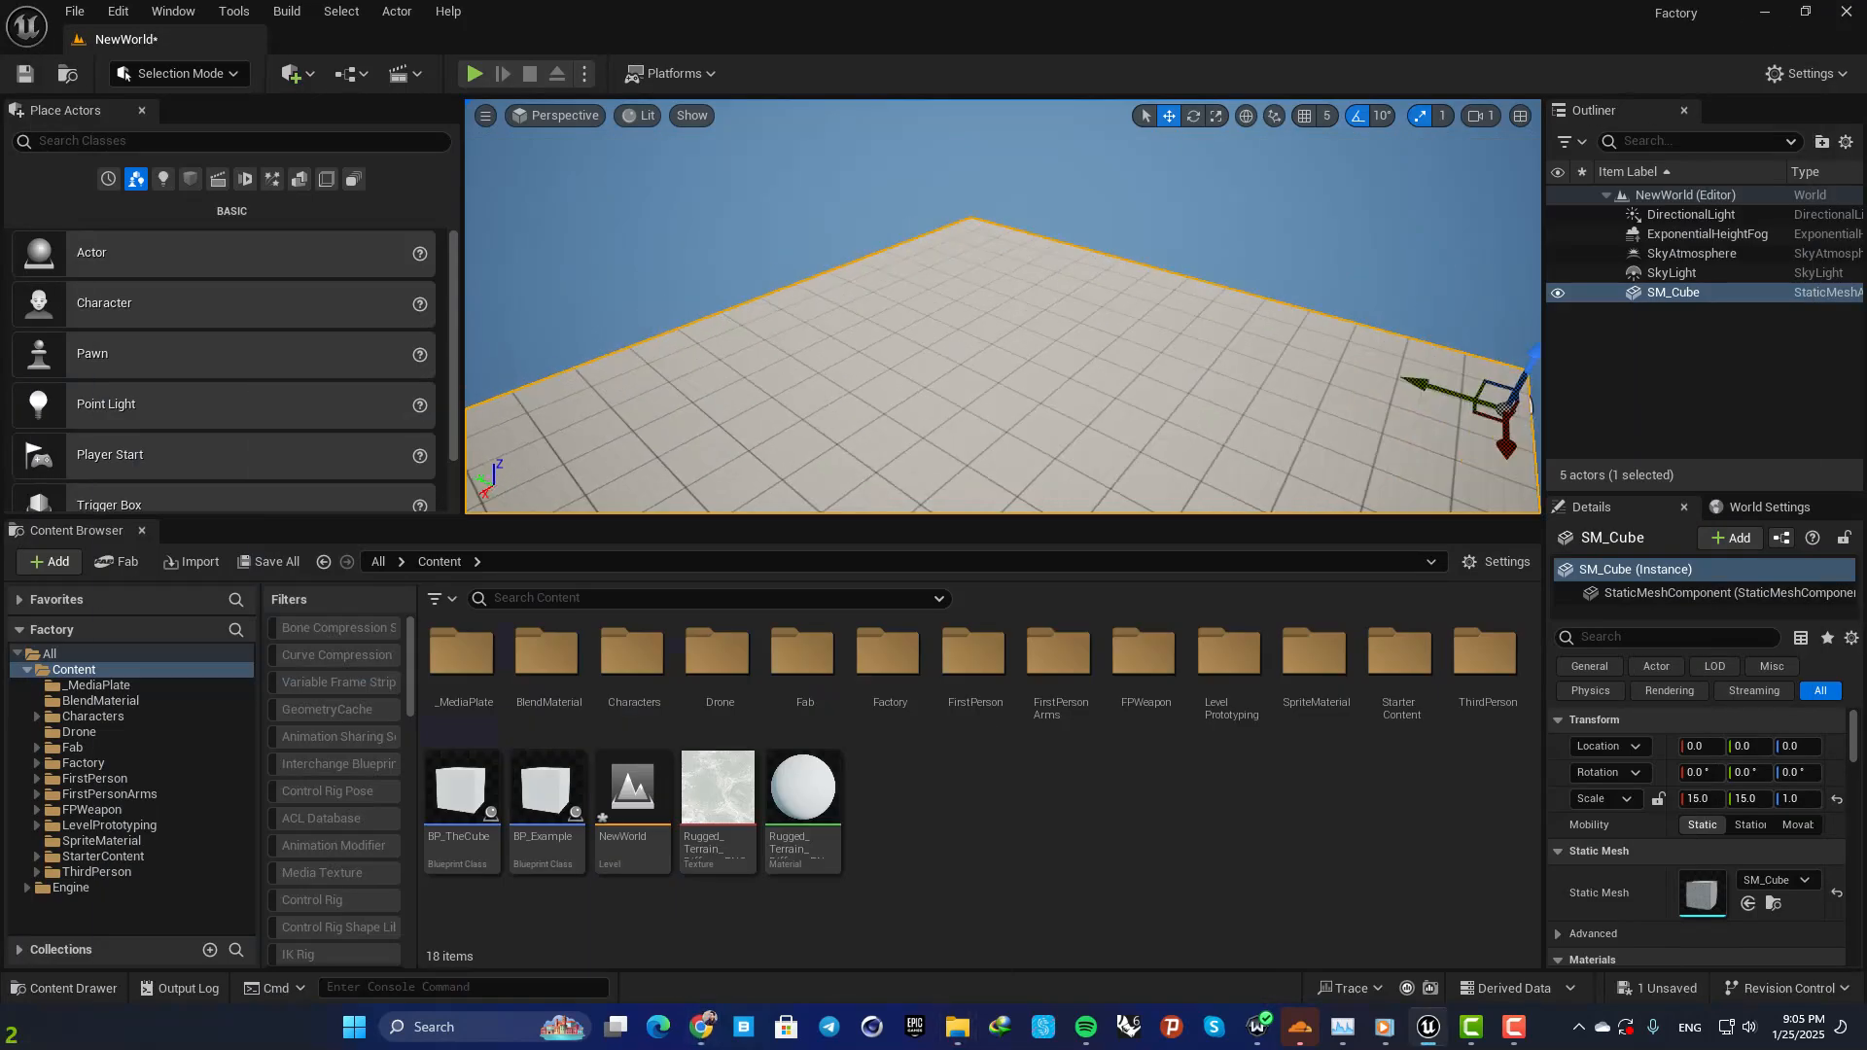
click(176, 73)
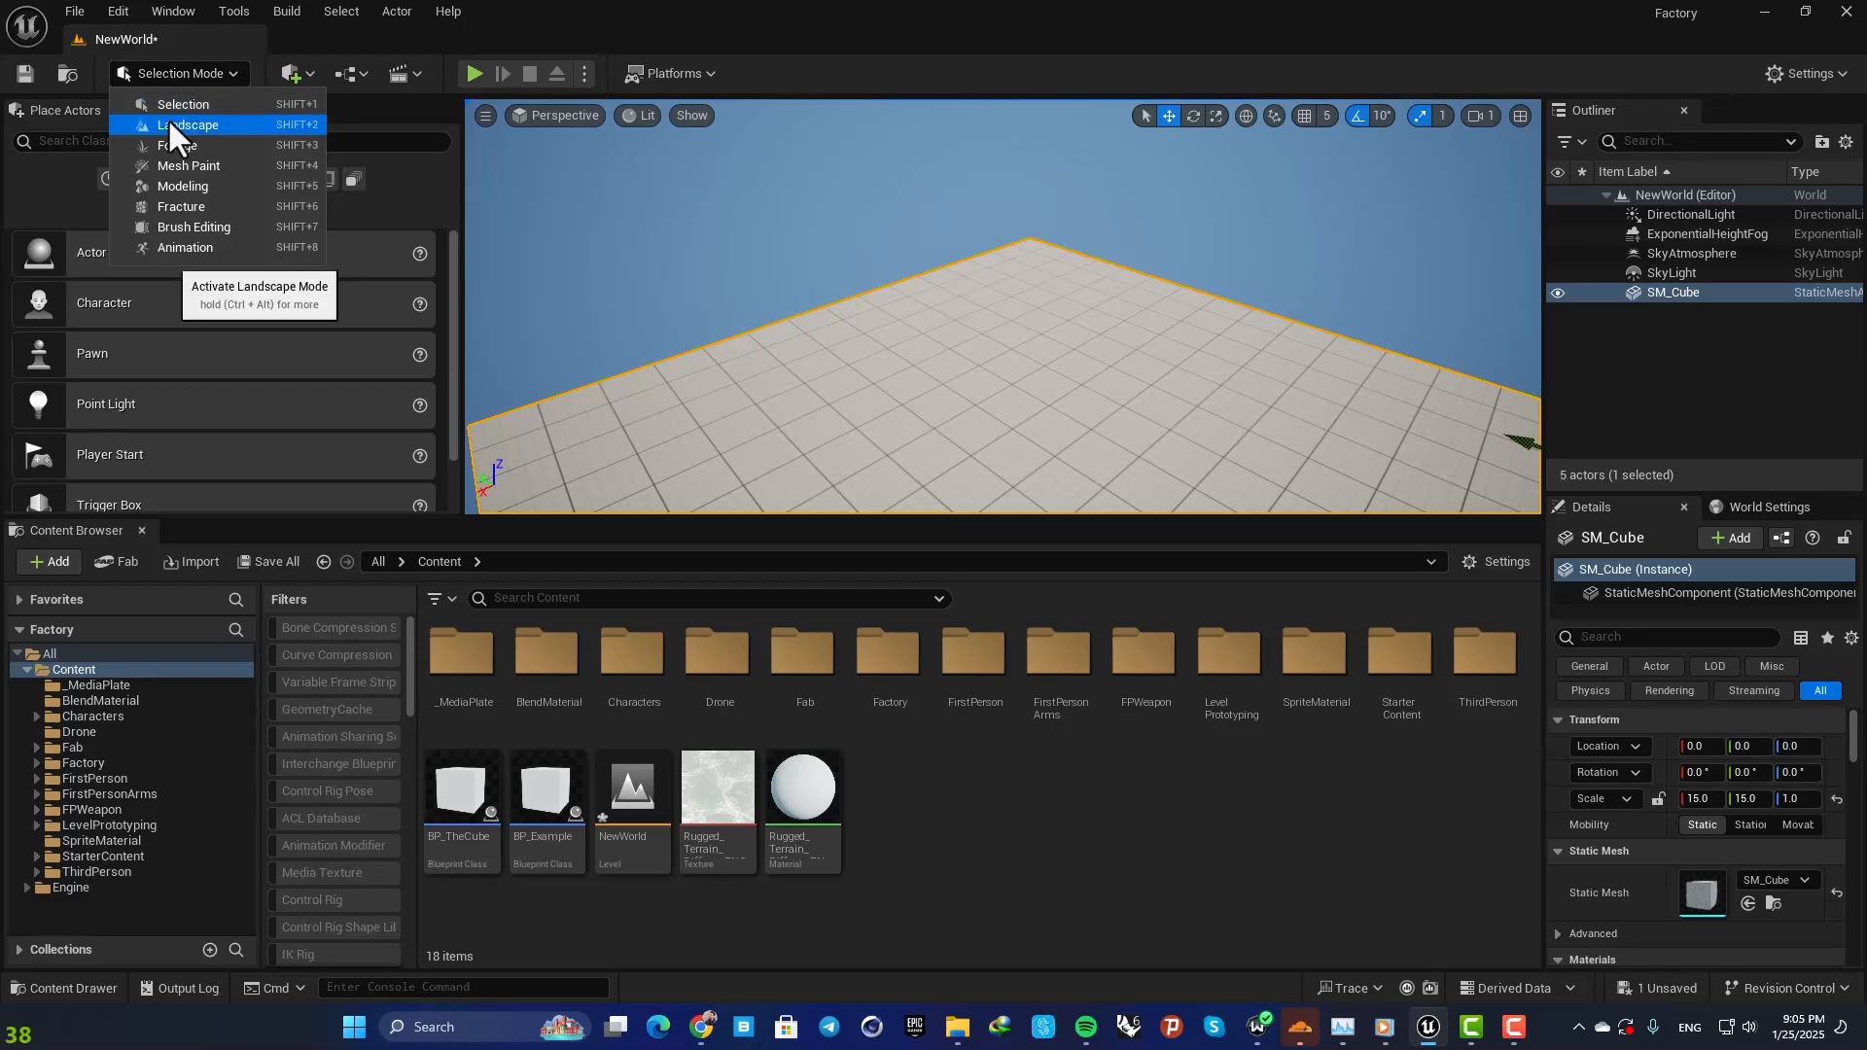
click(189, 123)
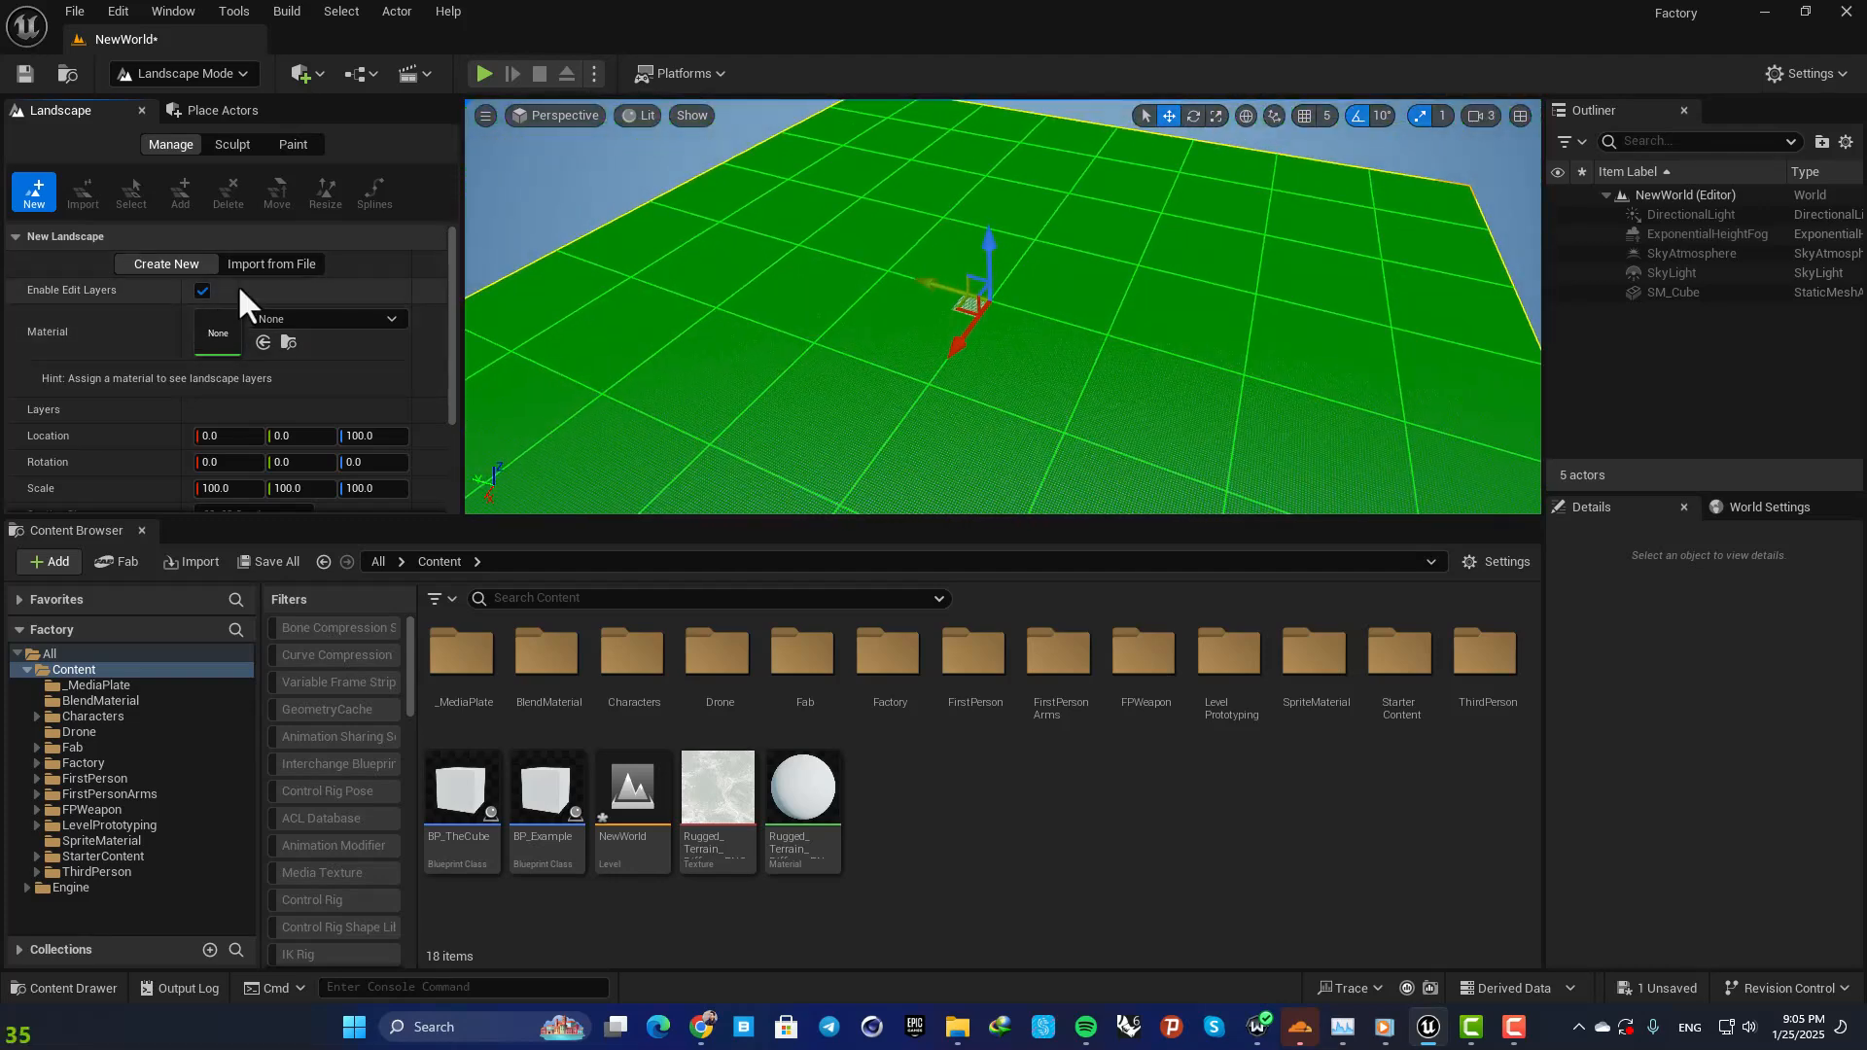
Import from File using the Rugged Terrain Height Map PNG as a 4096×4096 heightmap.
click(270, 264)
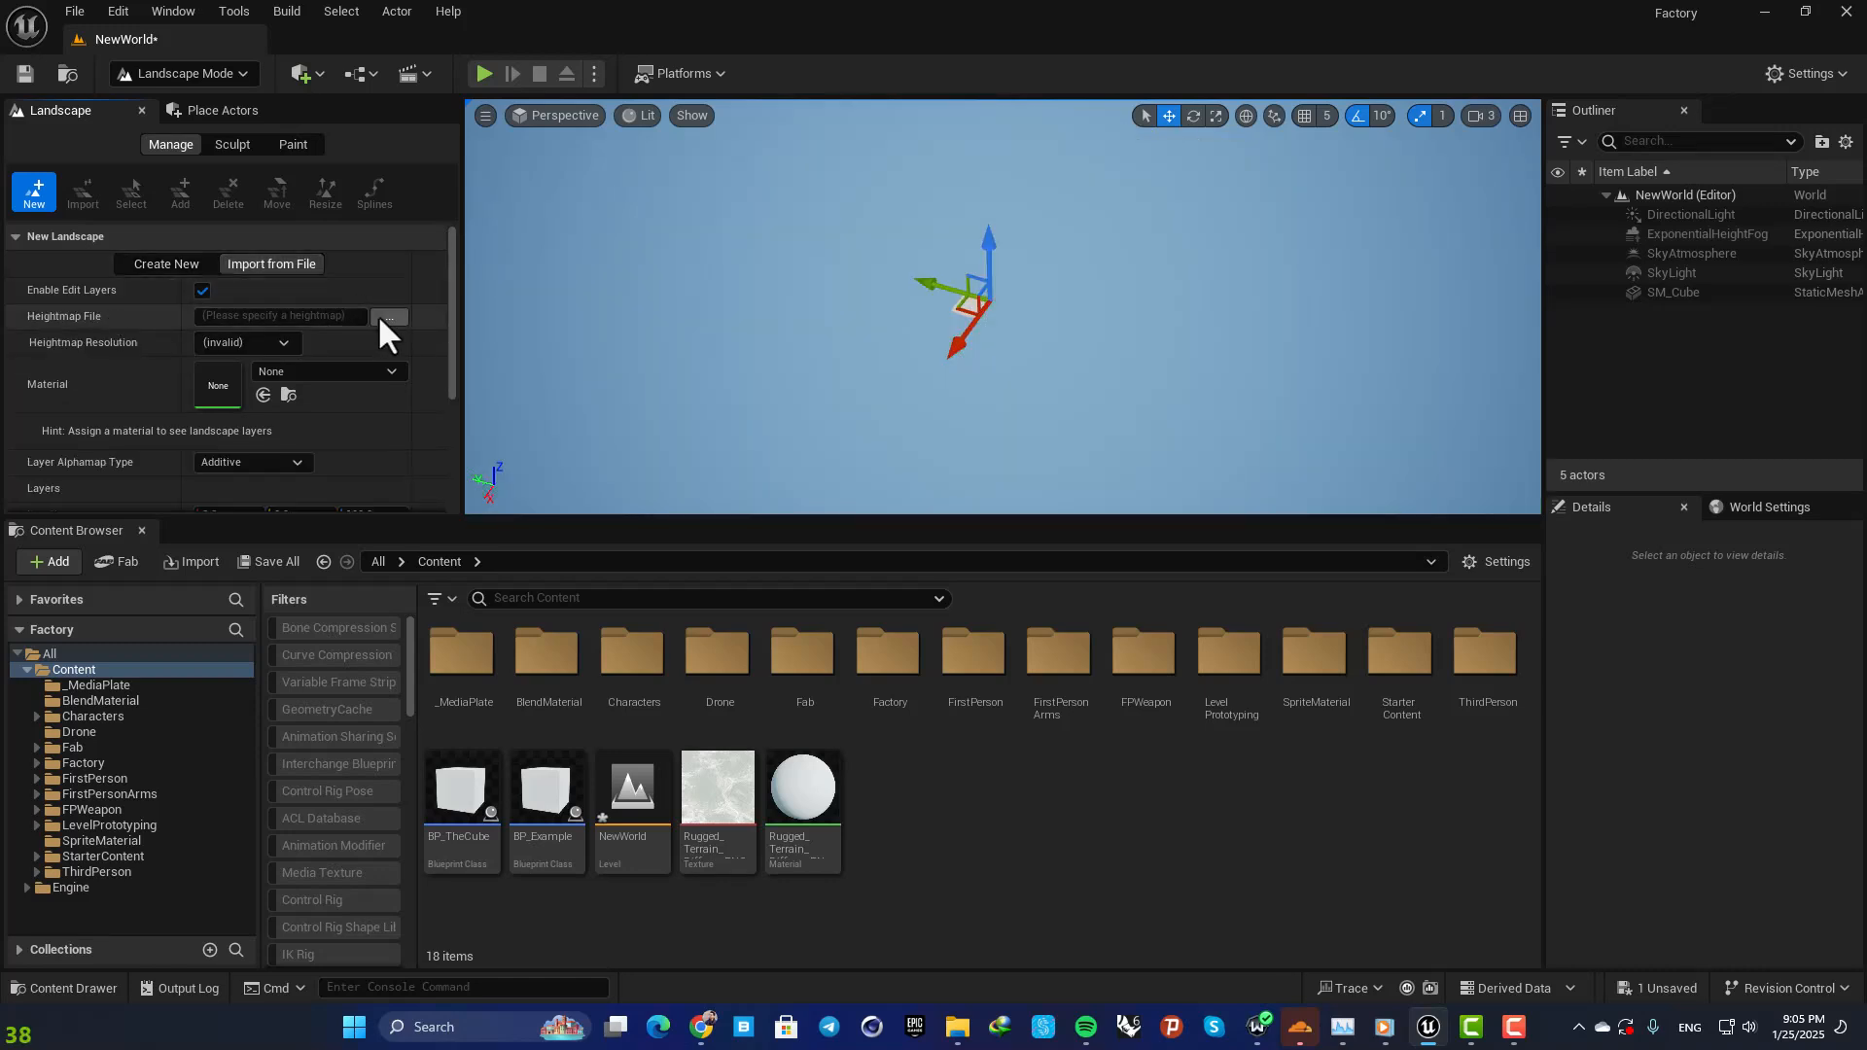
click(389, 315)
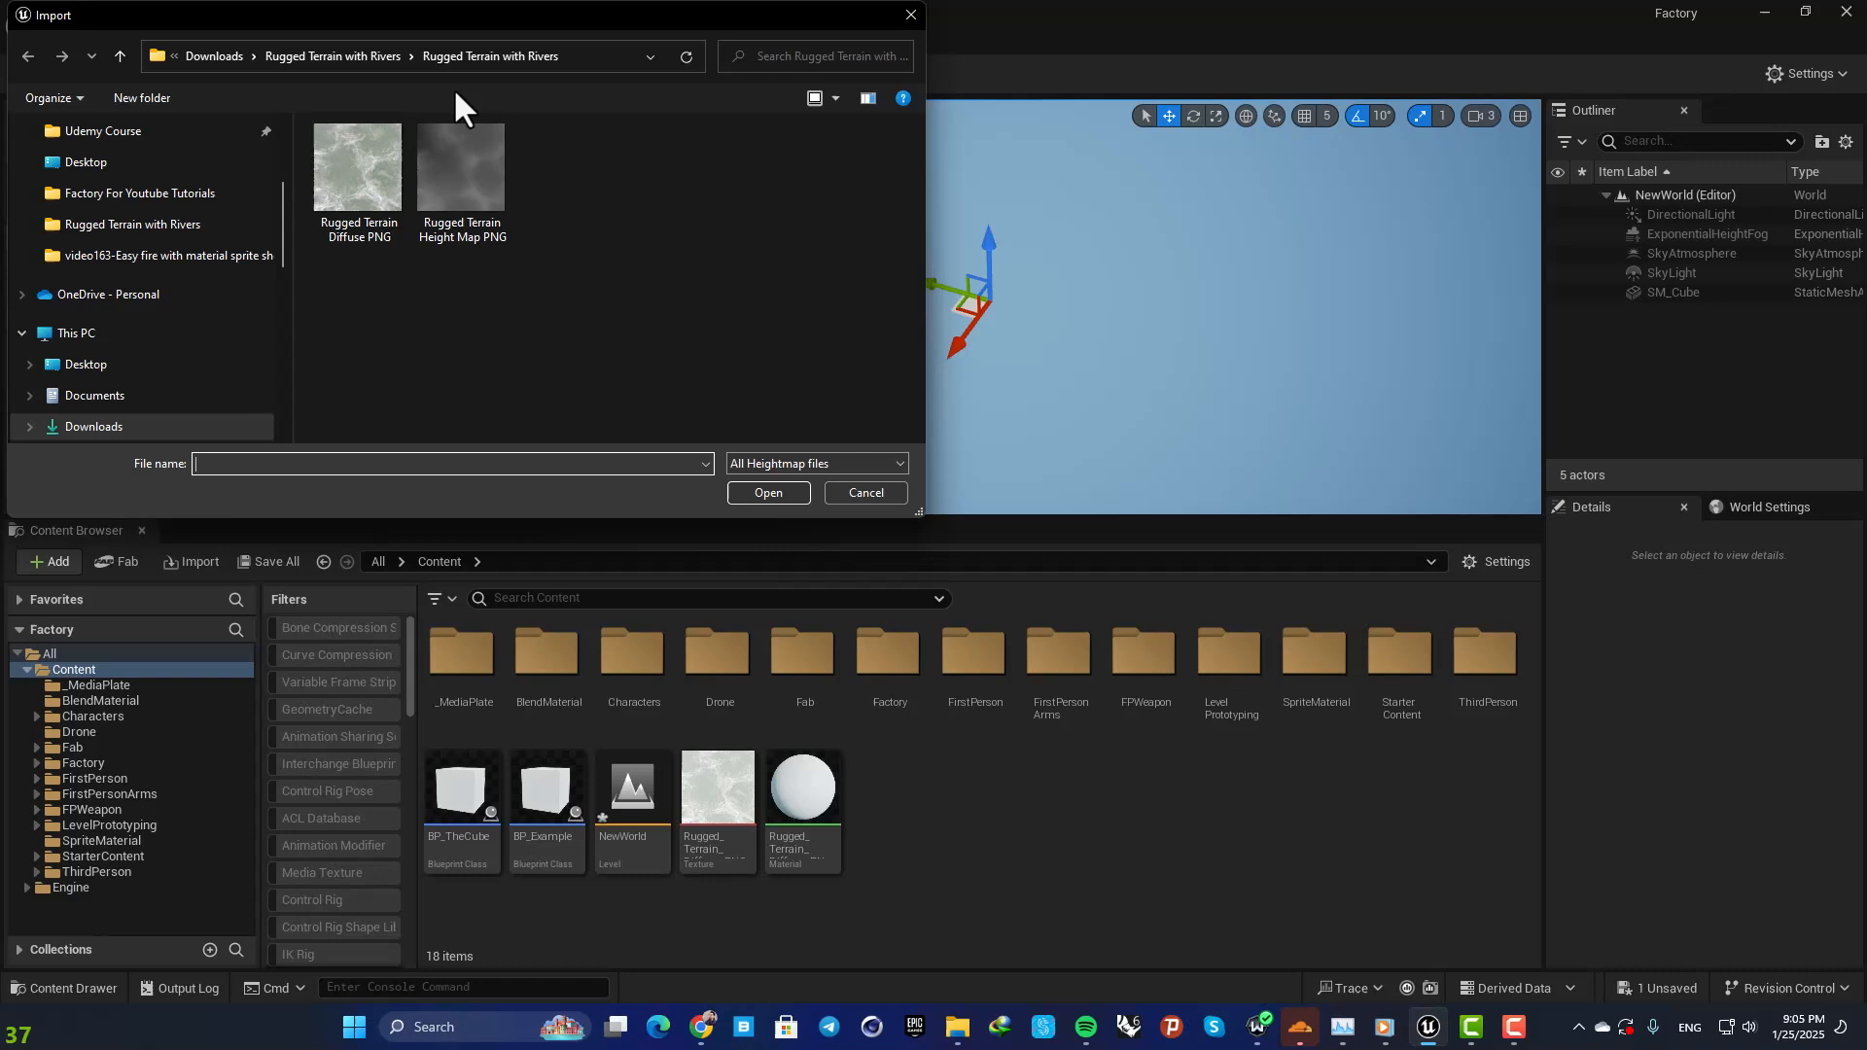
mouse_move(476, 268)
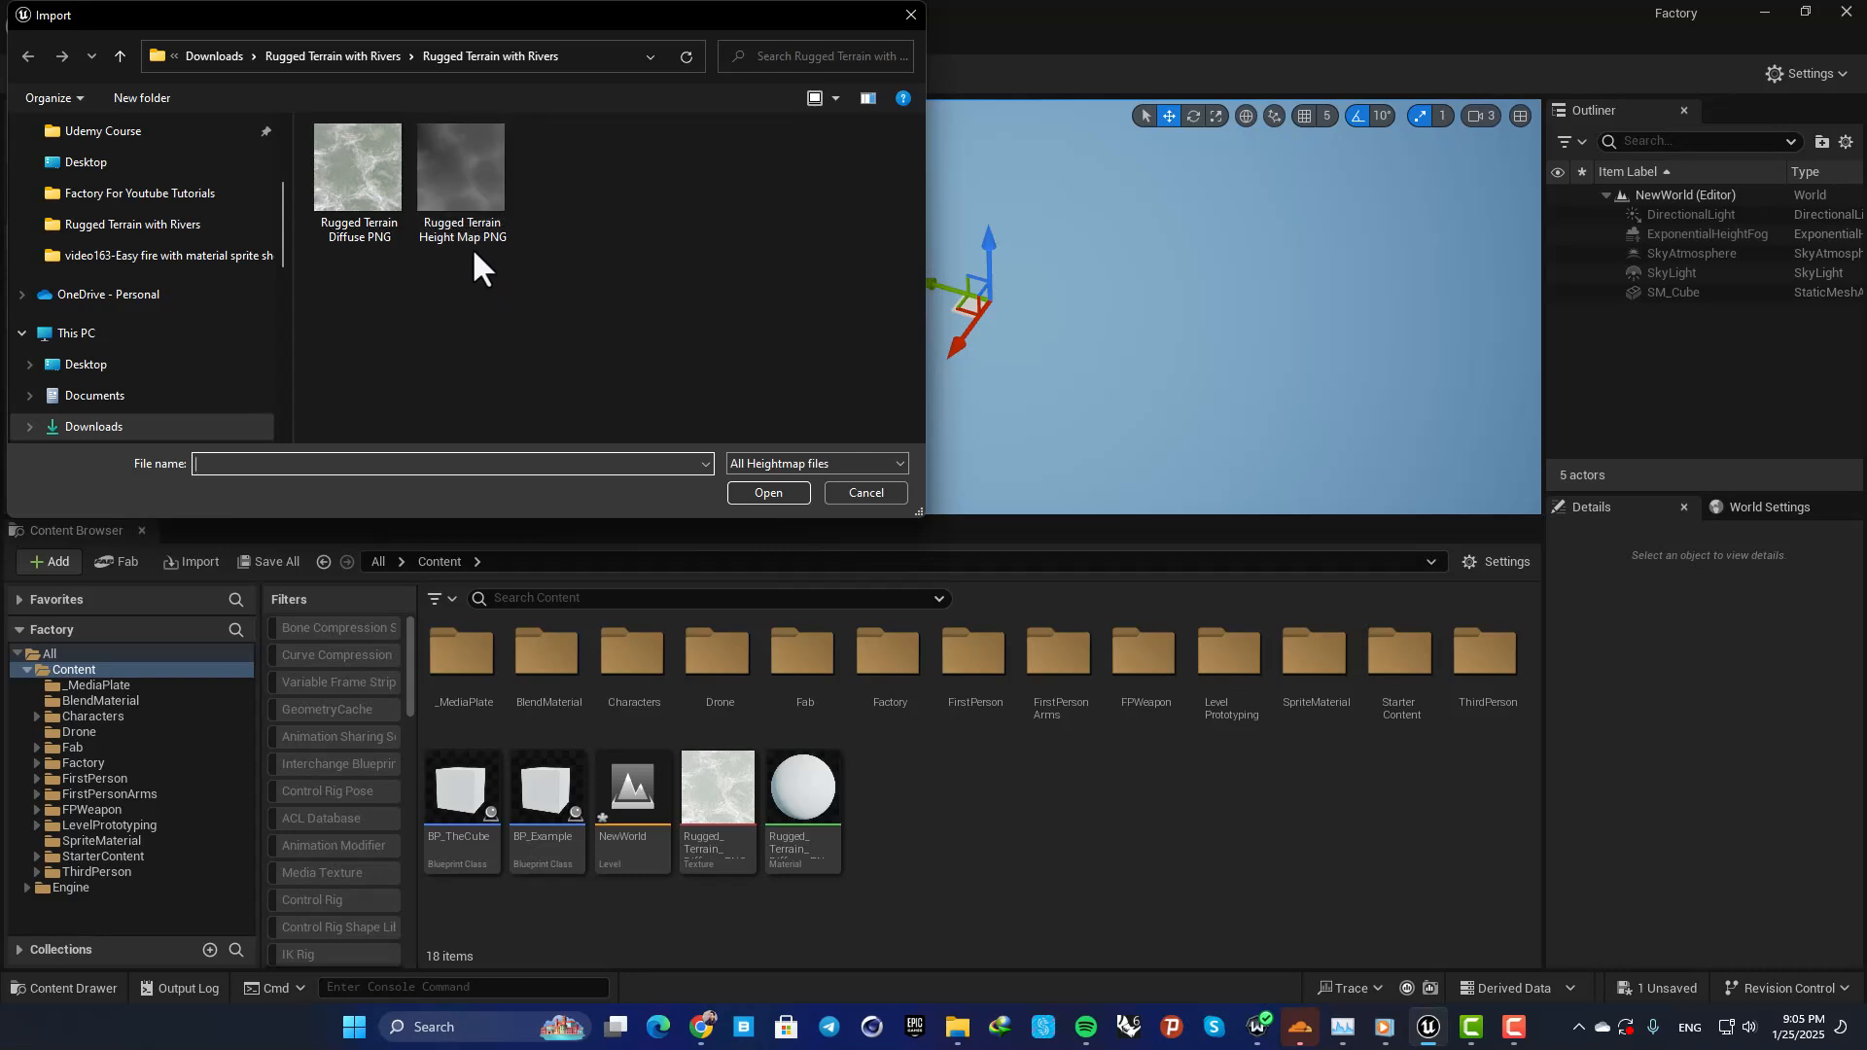
mouse_move(461, 179)
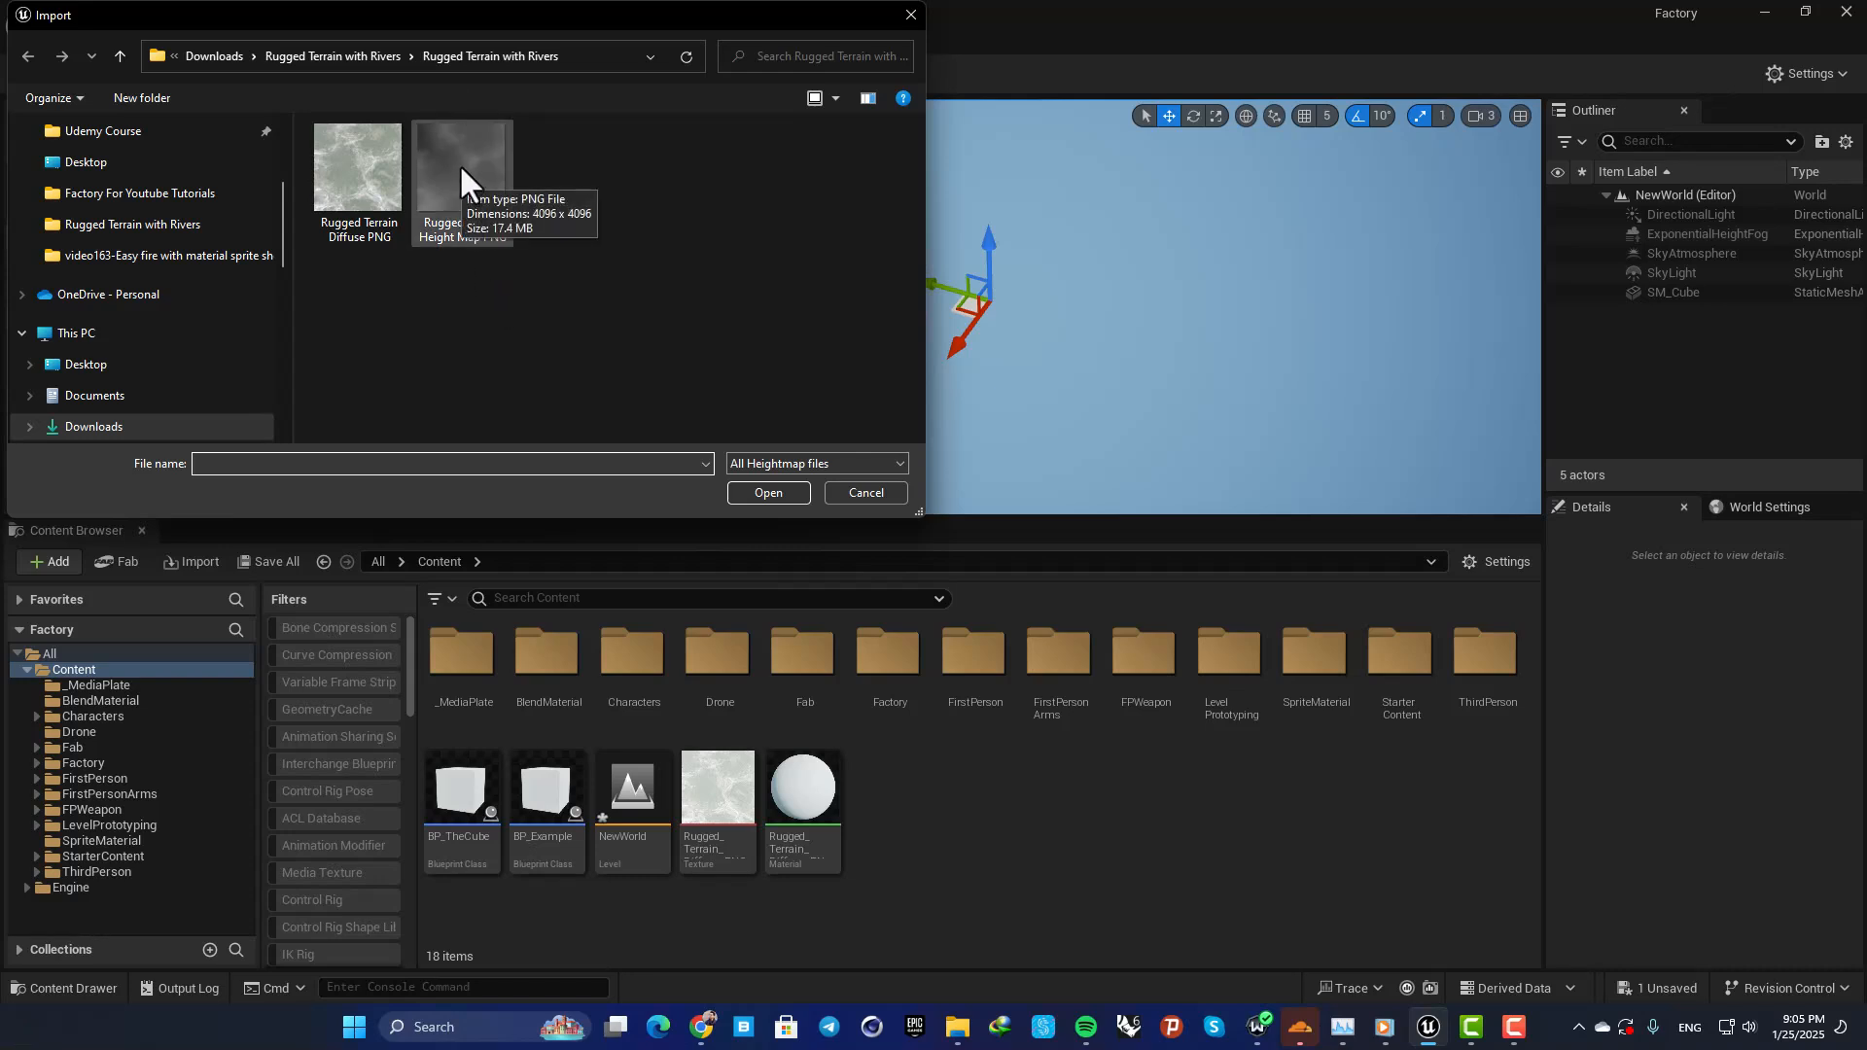
click(462, 166)
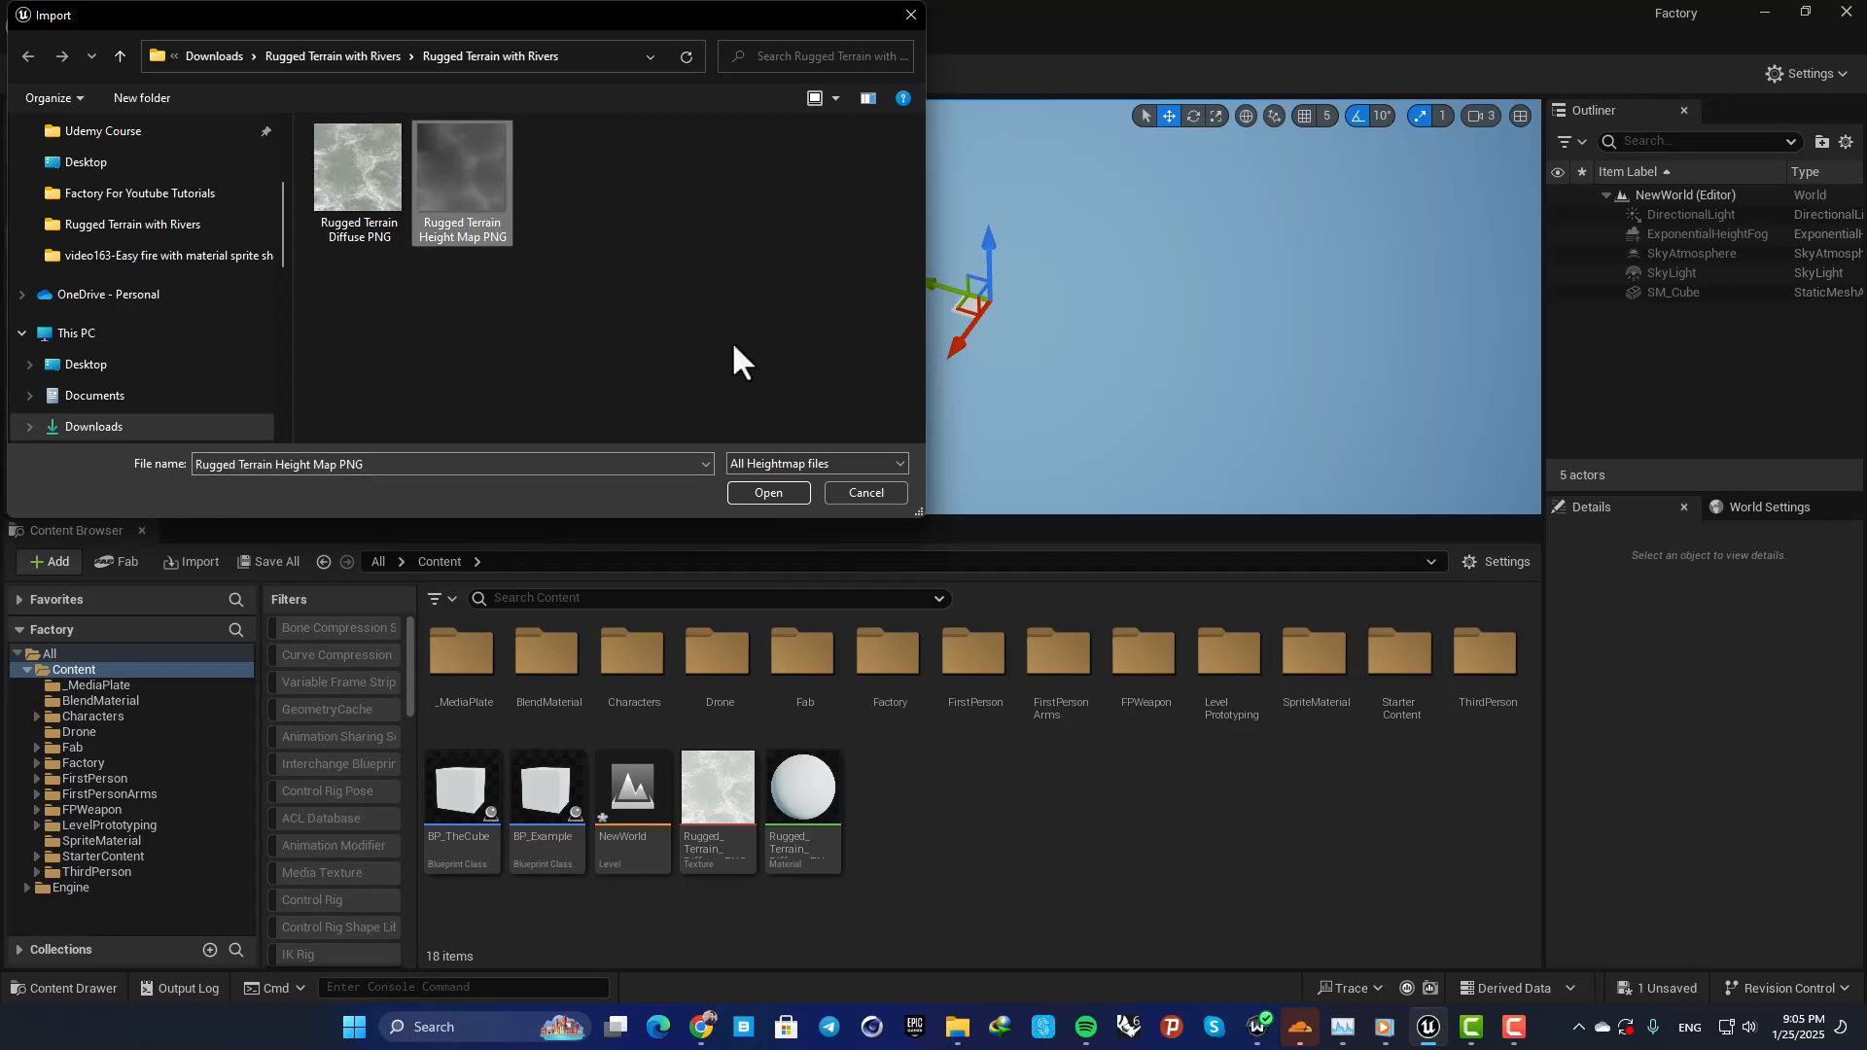
click(864, 492)
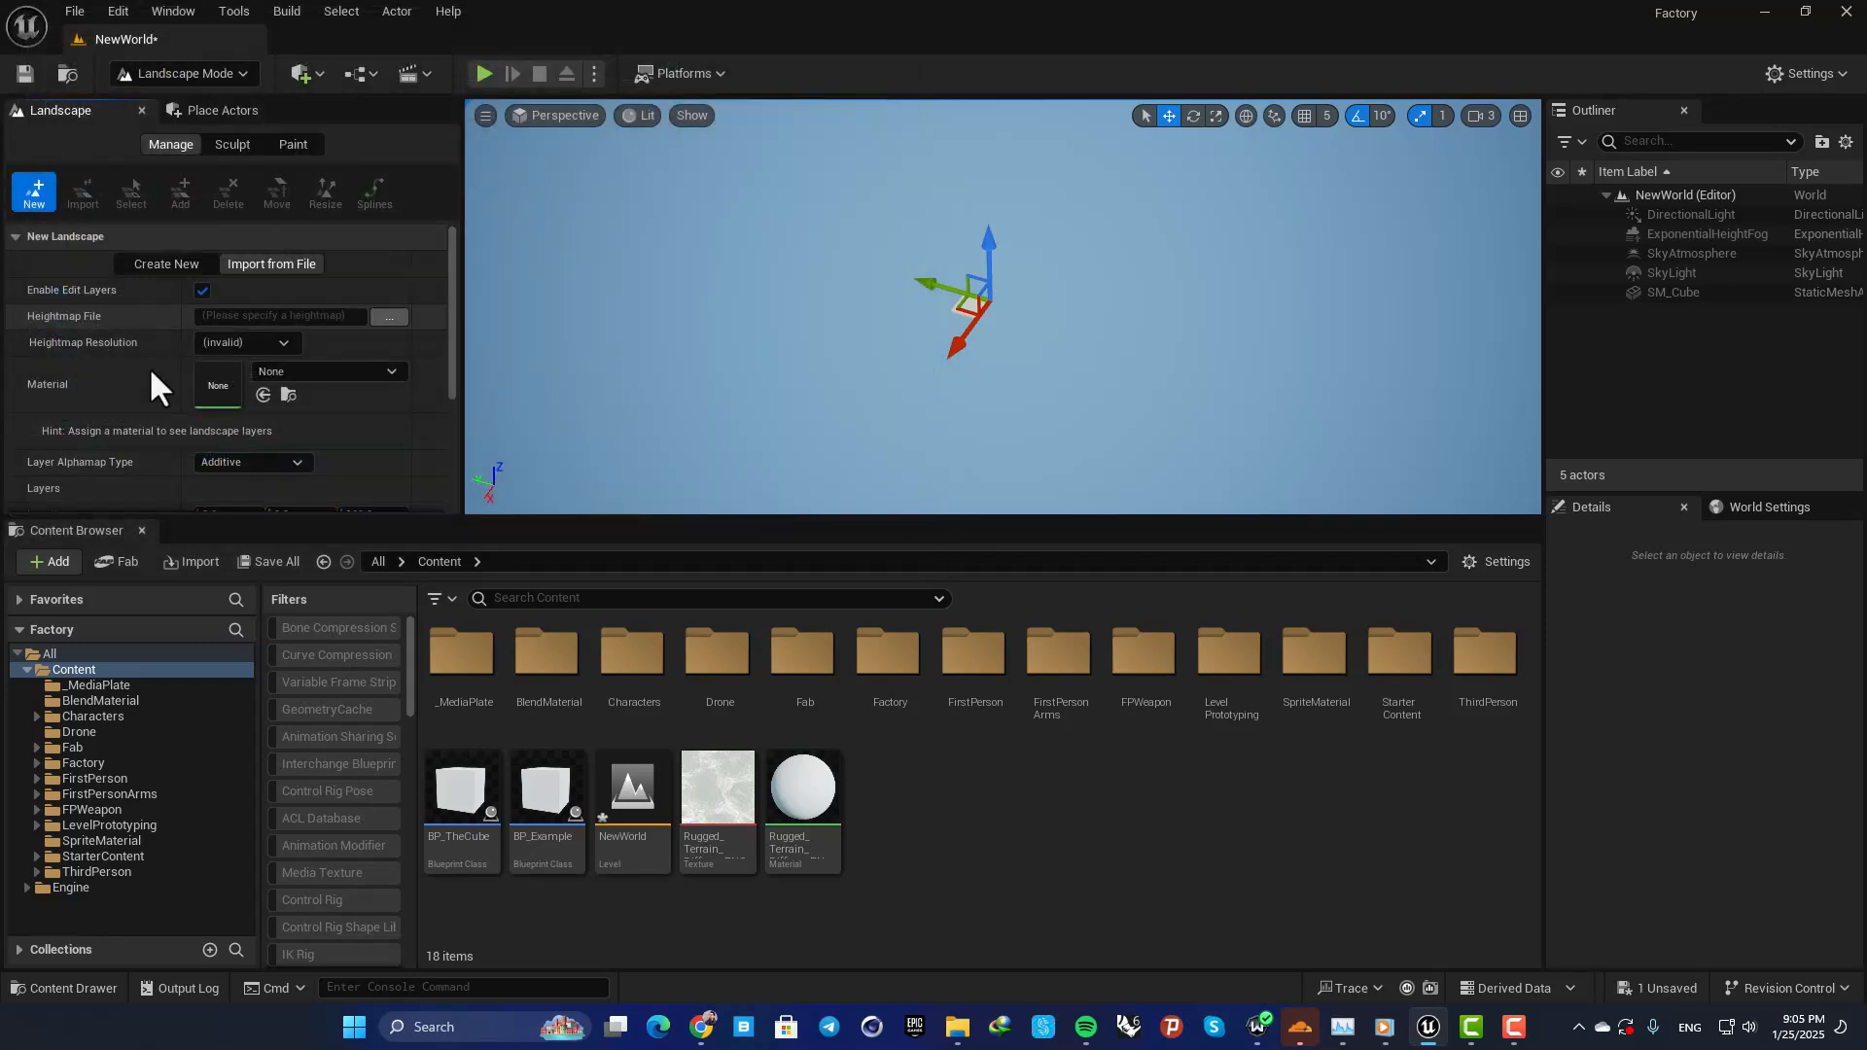
click(387, 315)
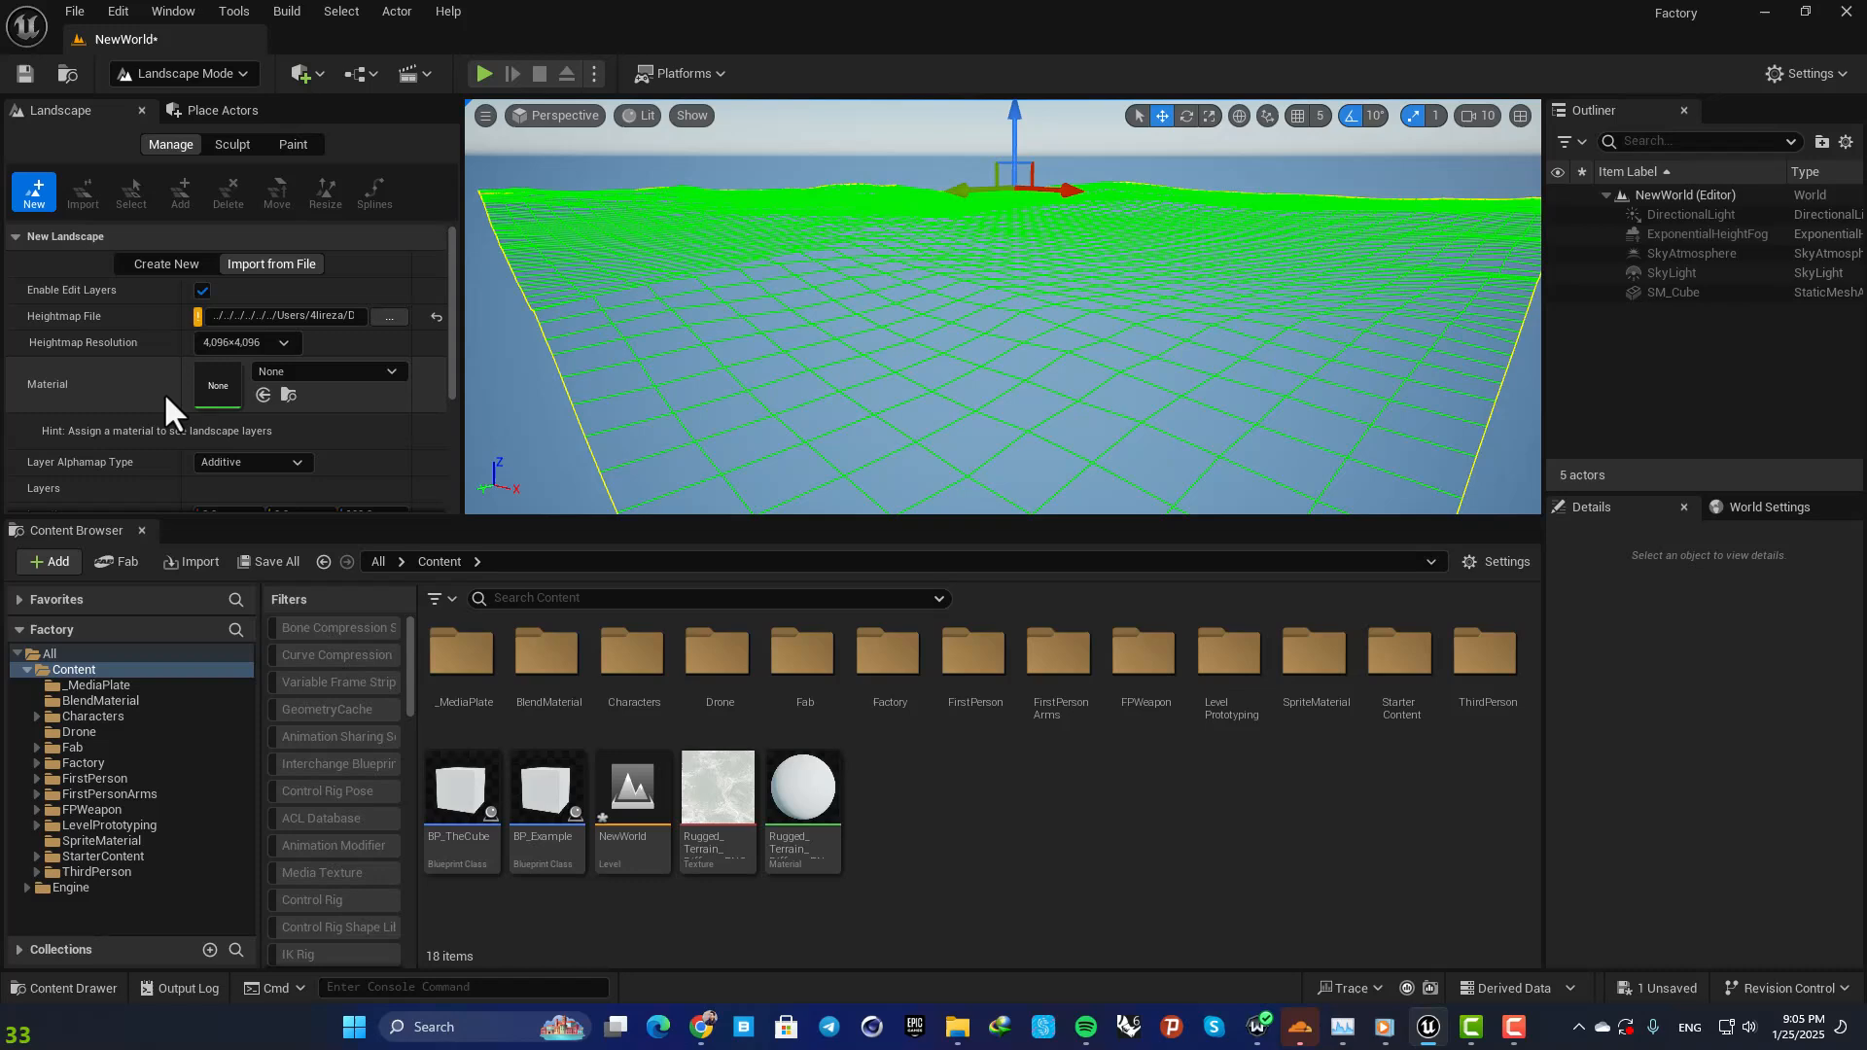
Keep Section Size at 63×63 quads and set Sections Per Component to 1×1.
scroll(down, 3)
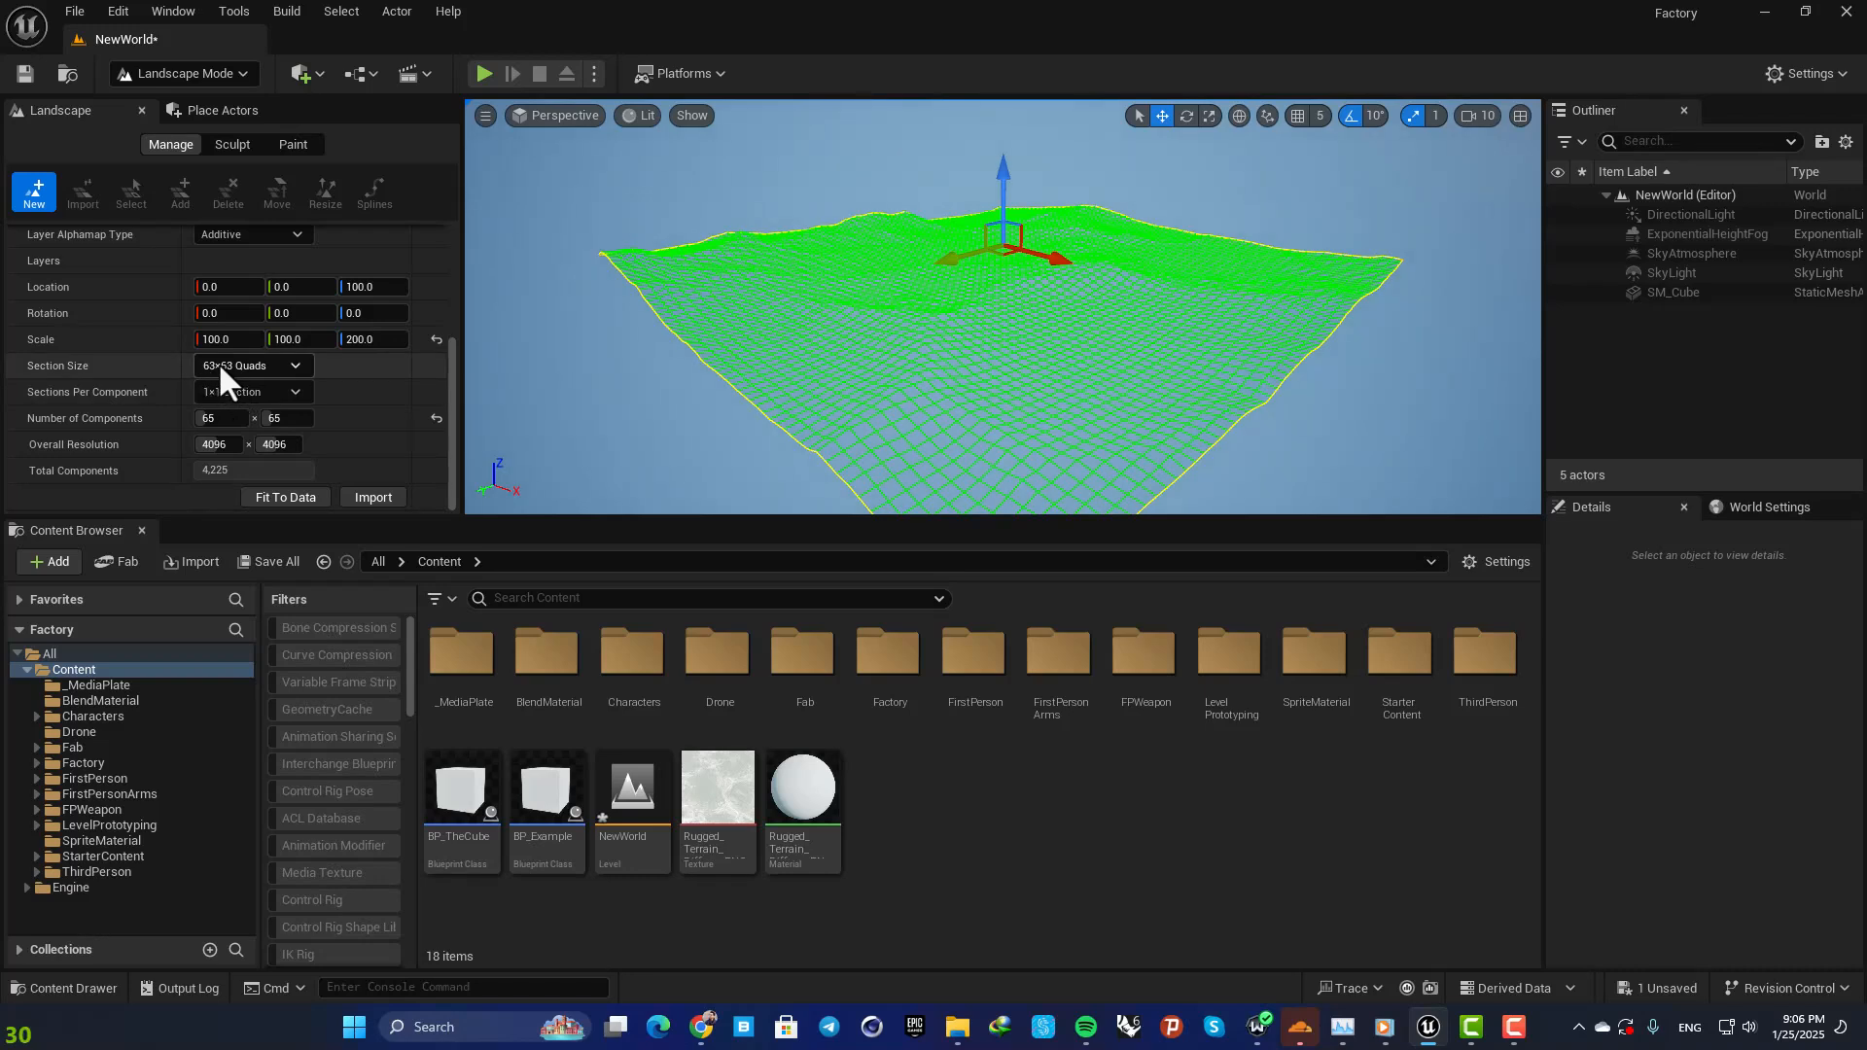
click(291, 365)
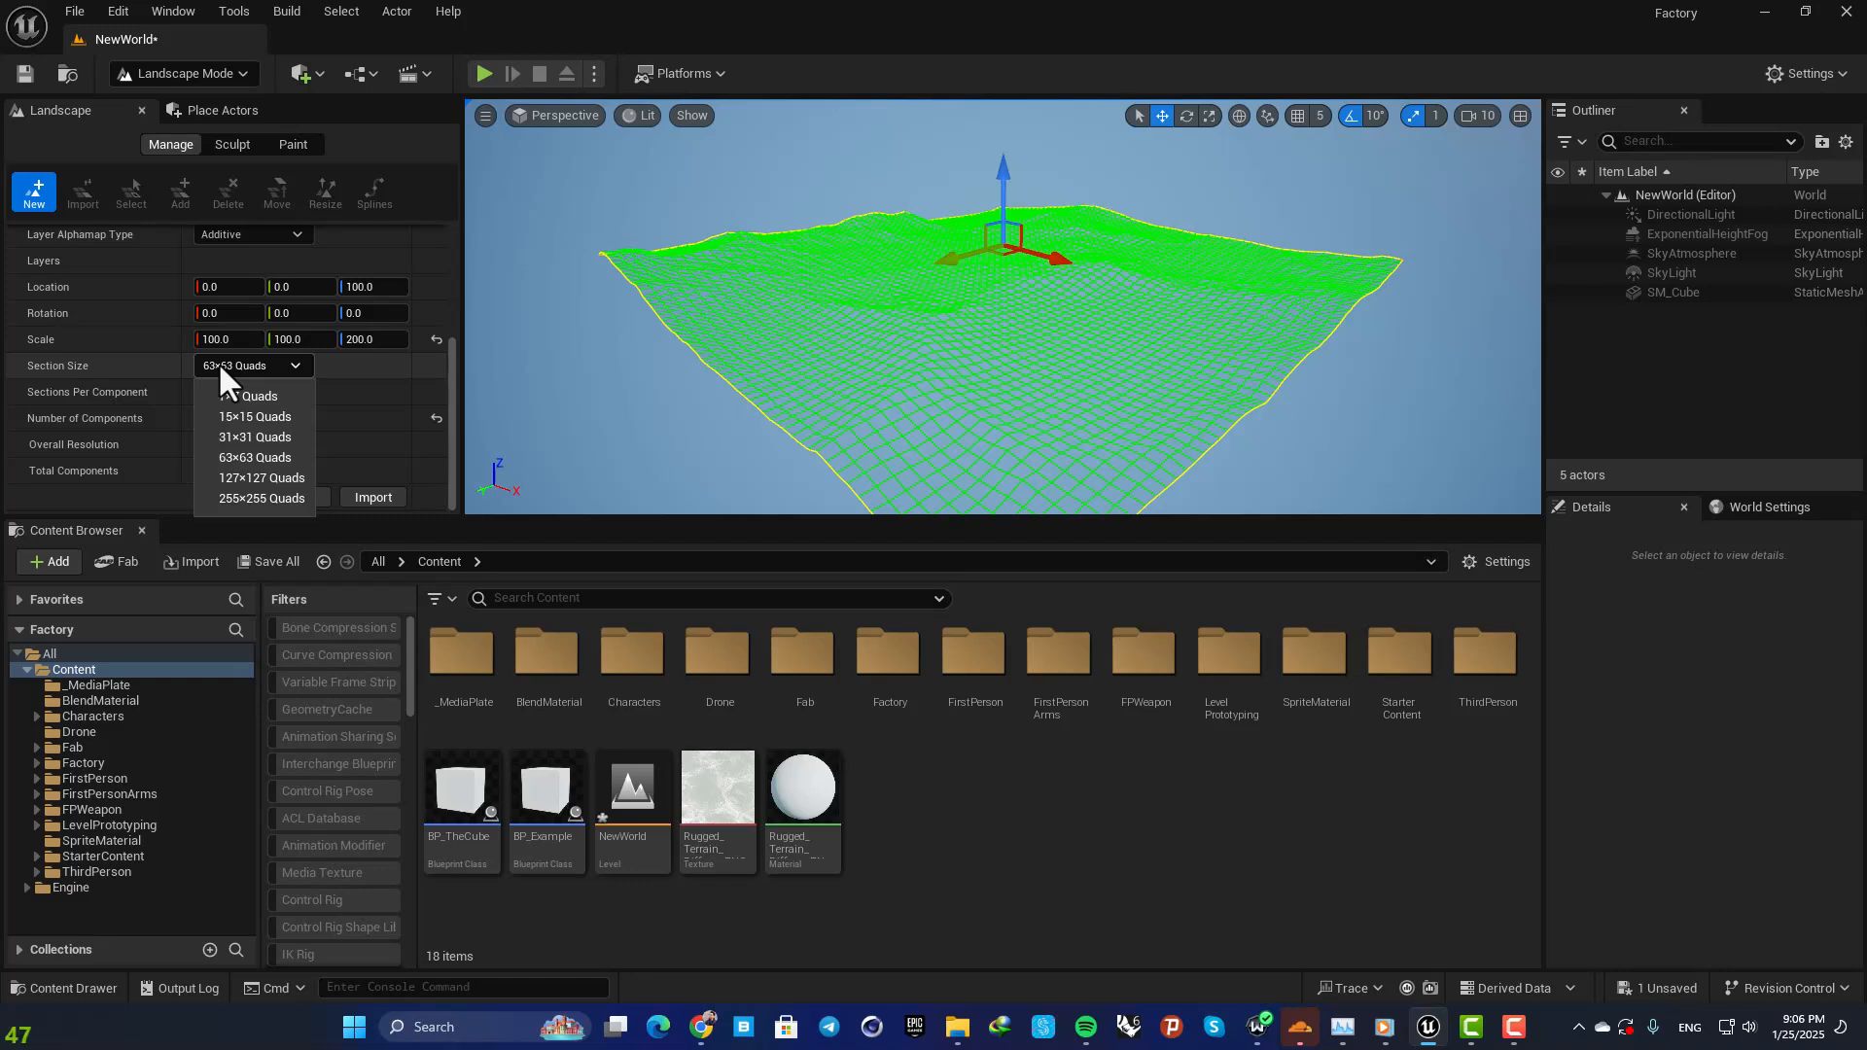
click(254, 457)
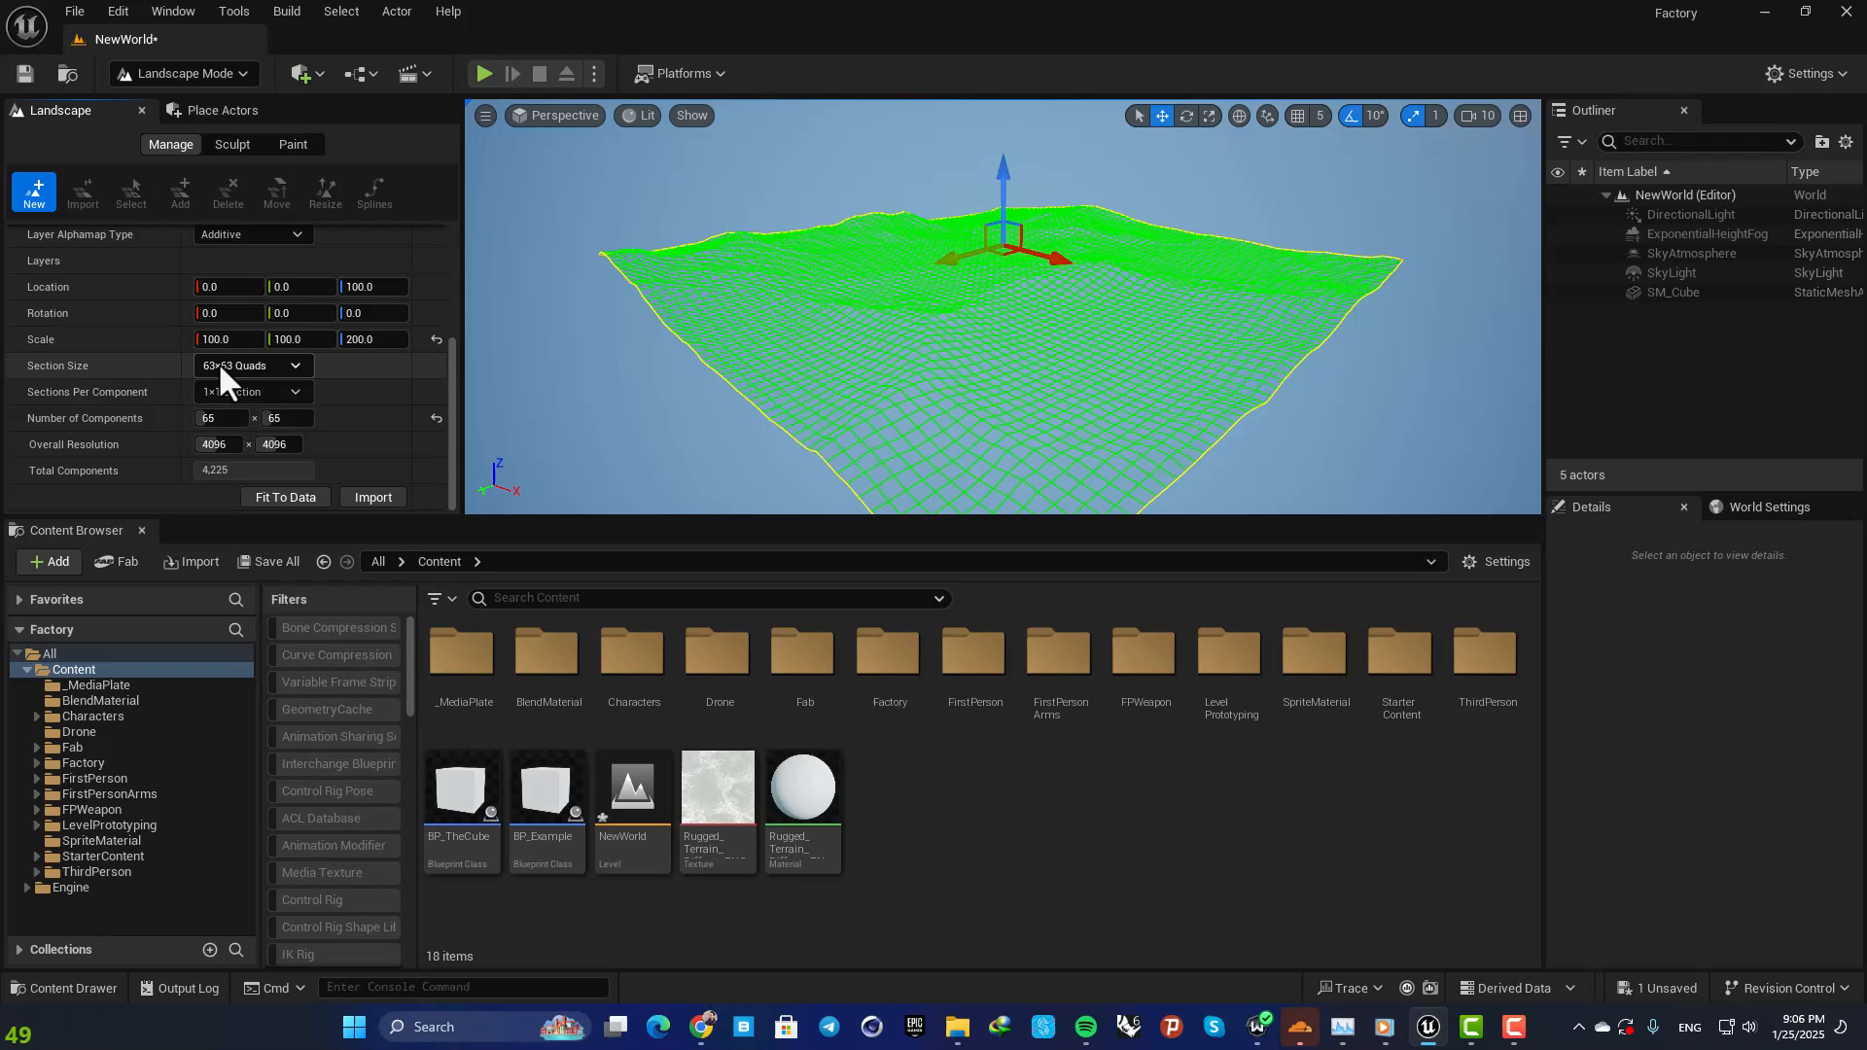
click(294, 366)
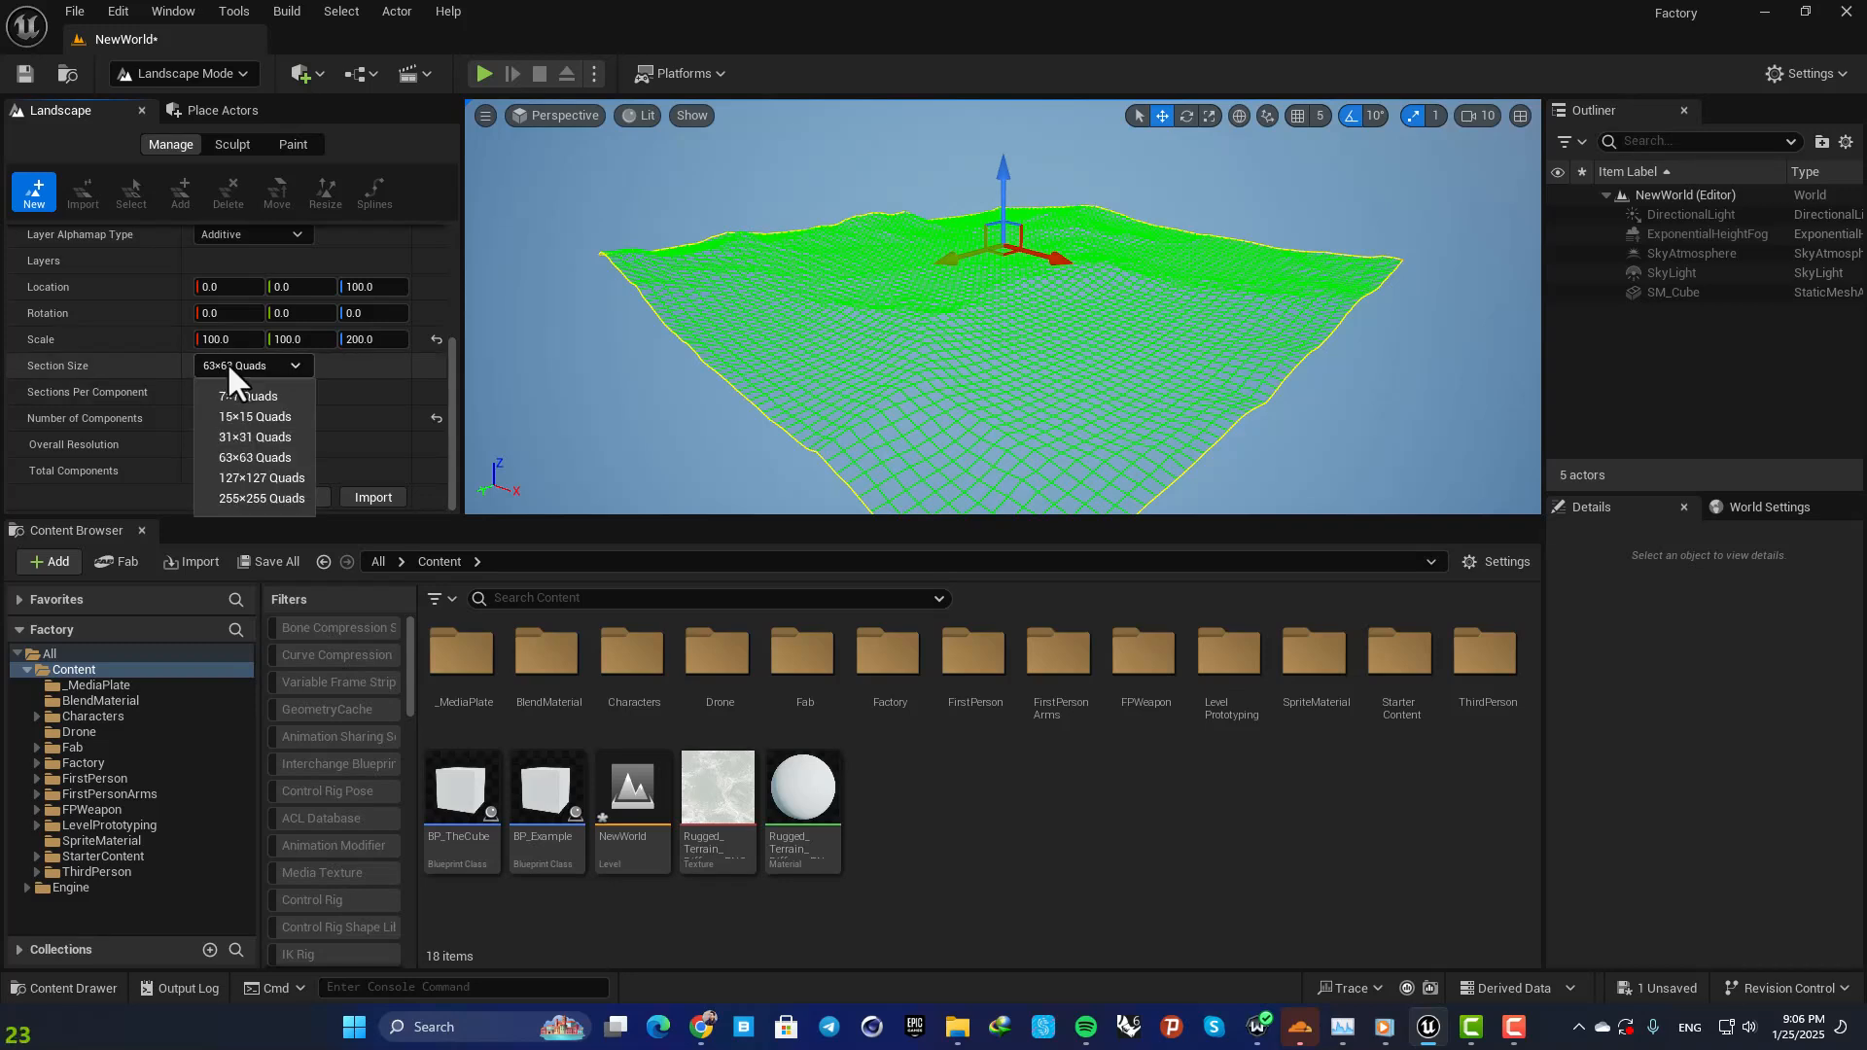
mouse_move(253, 437)
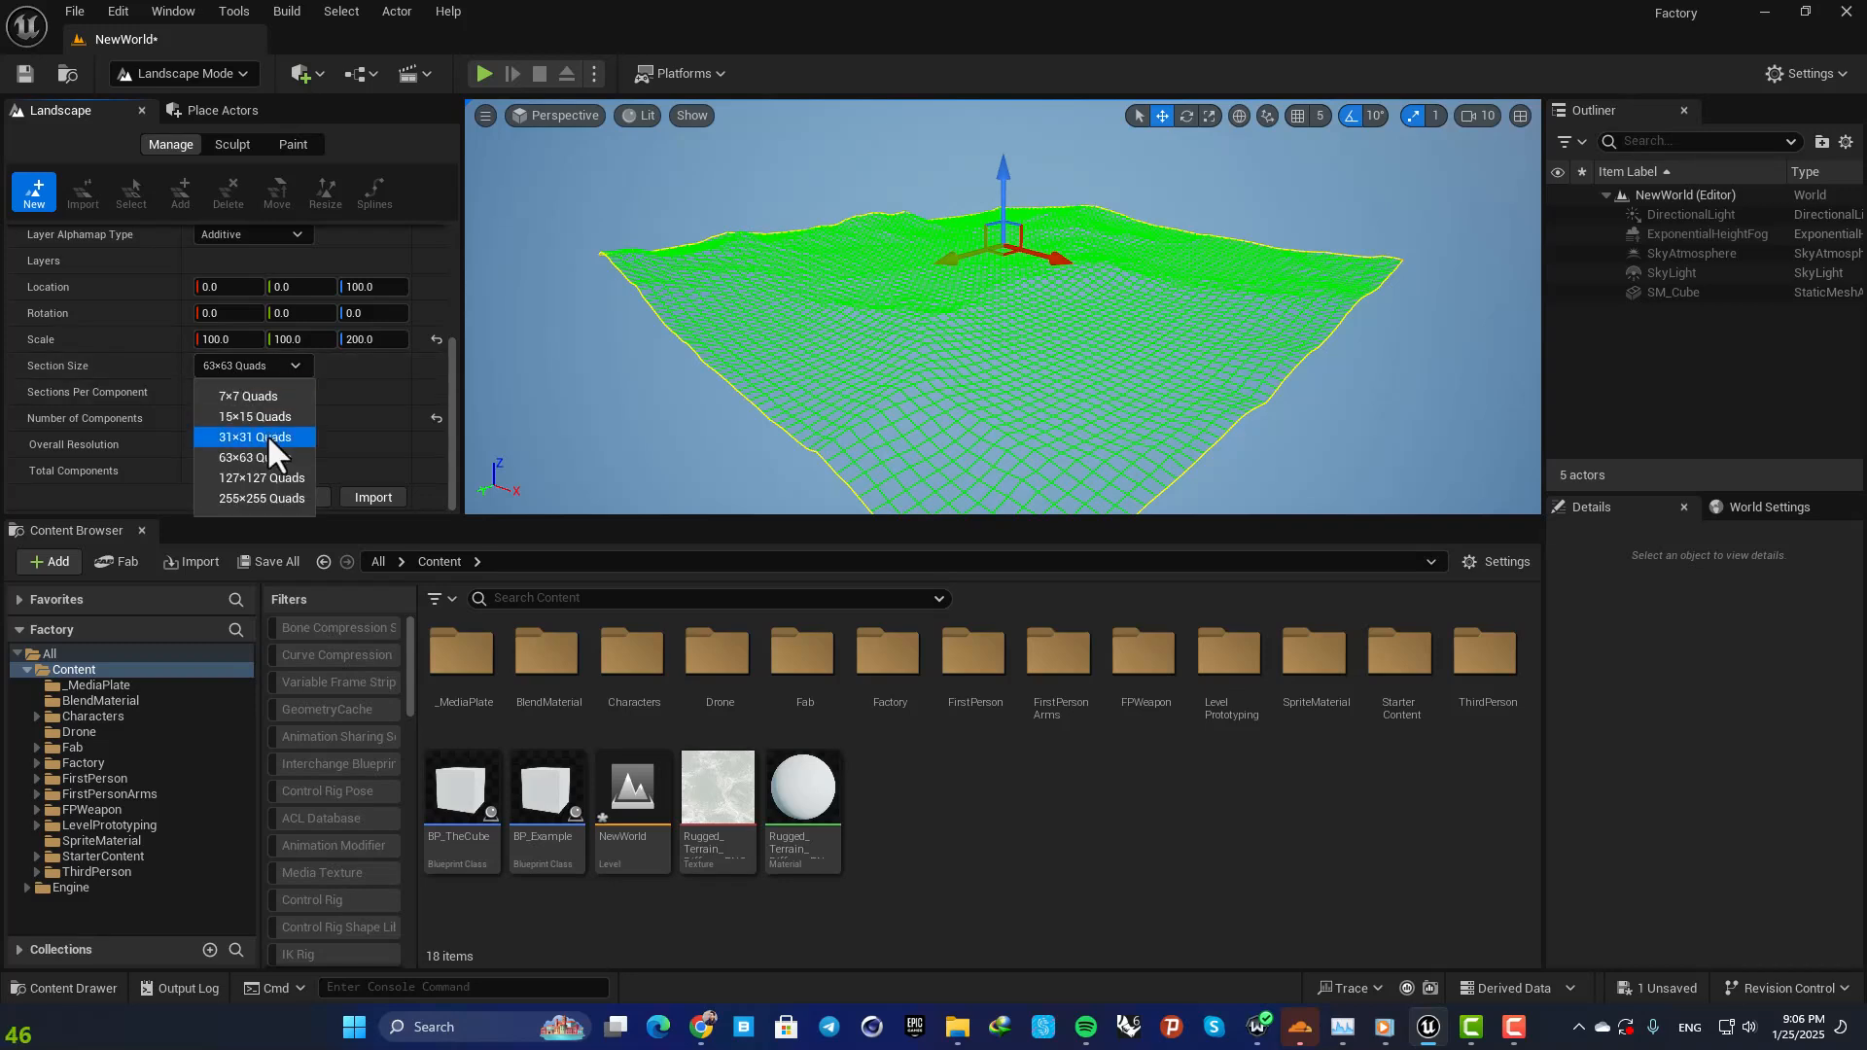
click(250, 391)
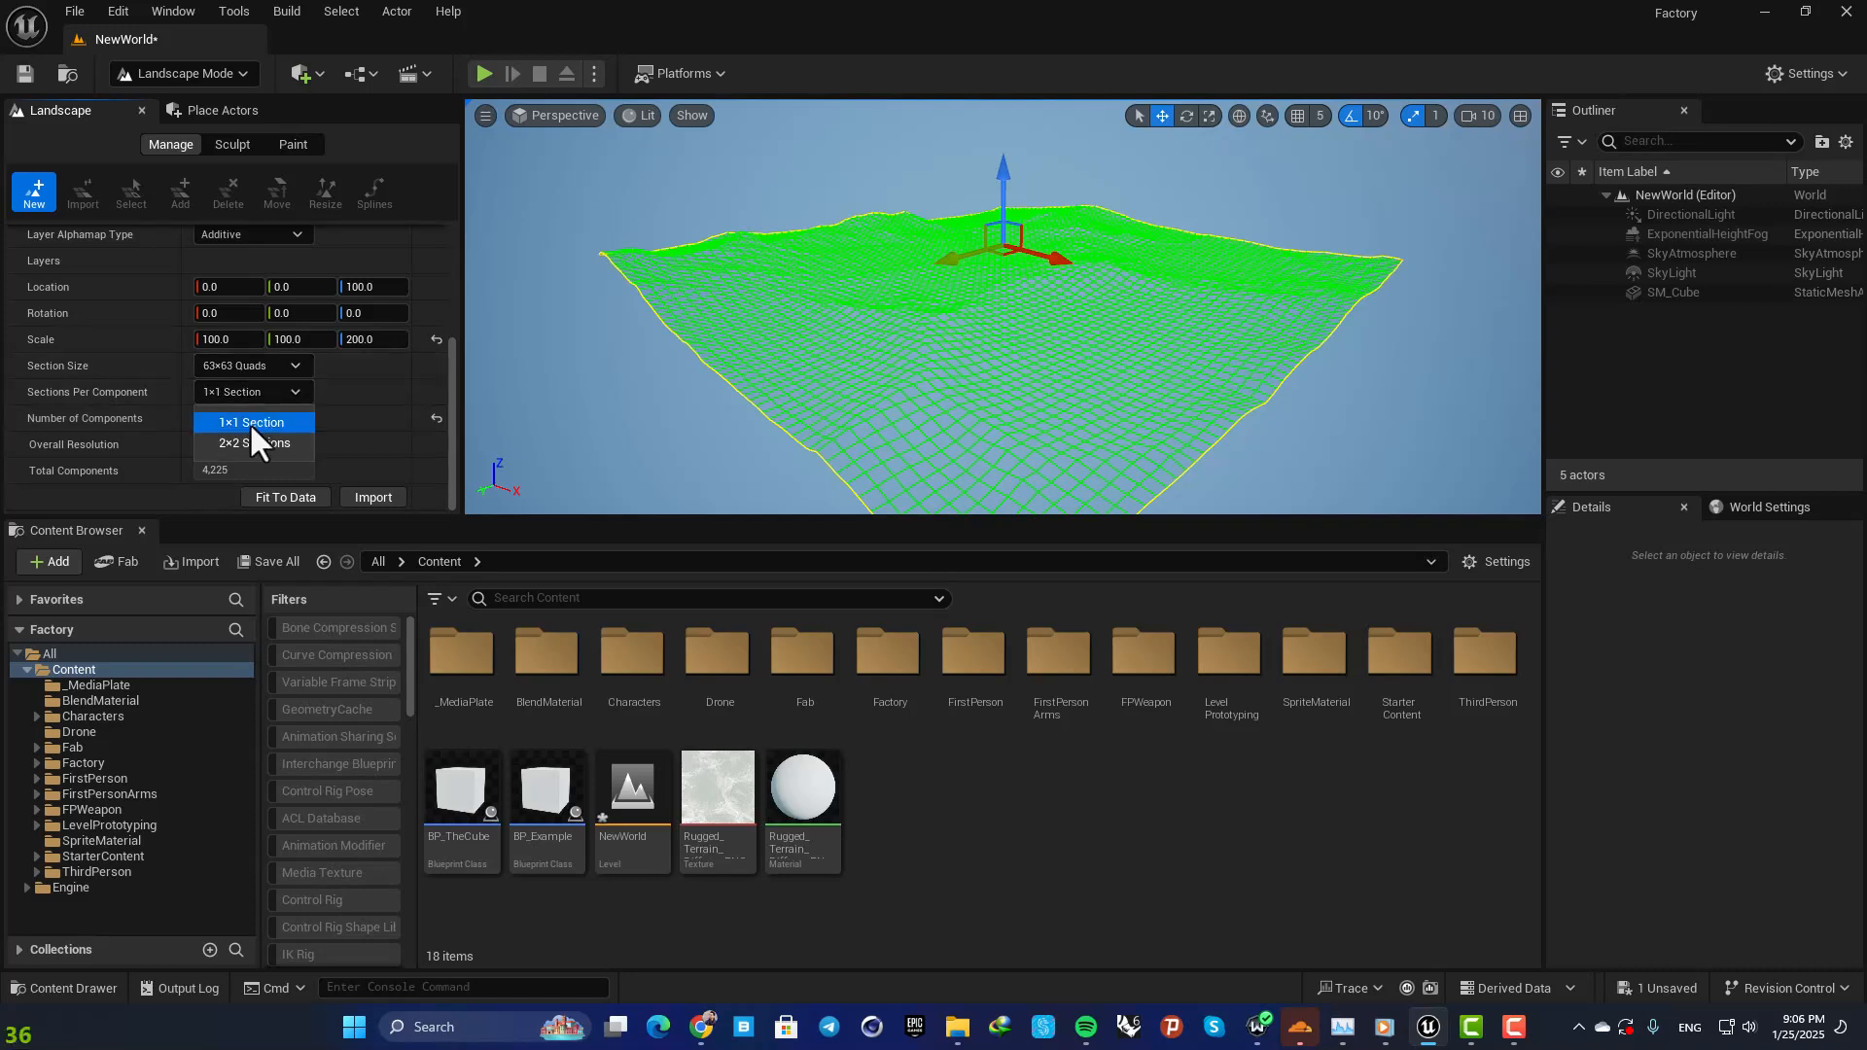
click(245, 423)
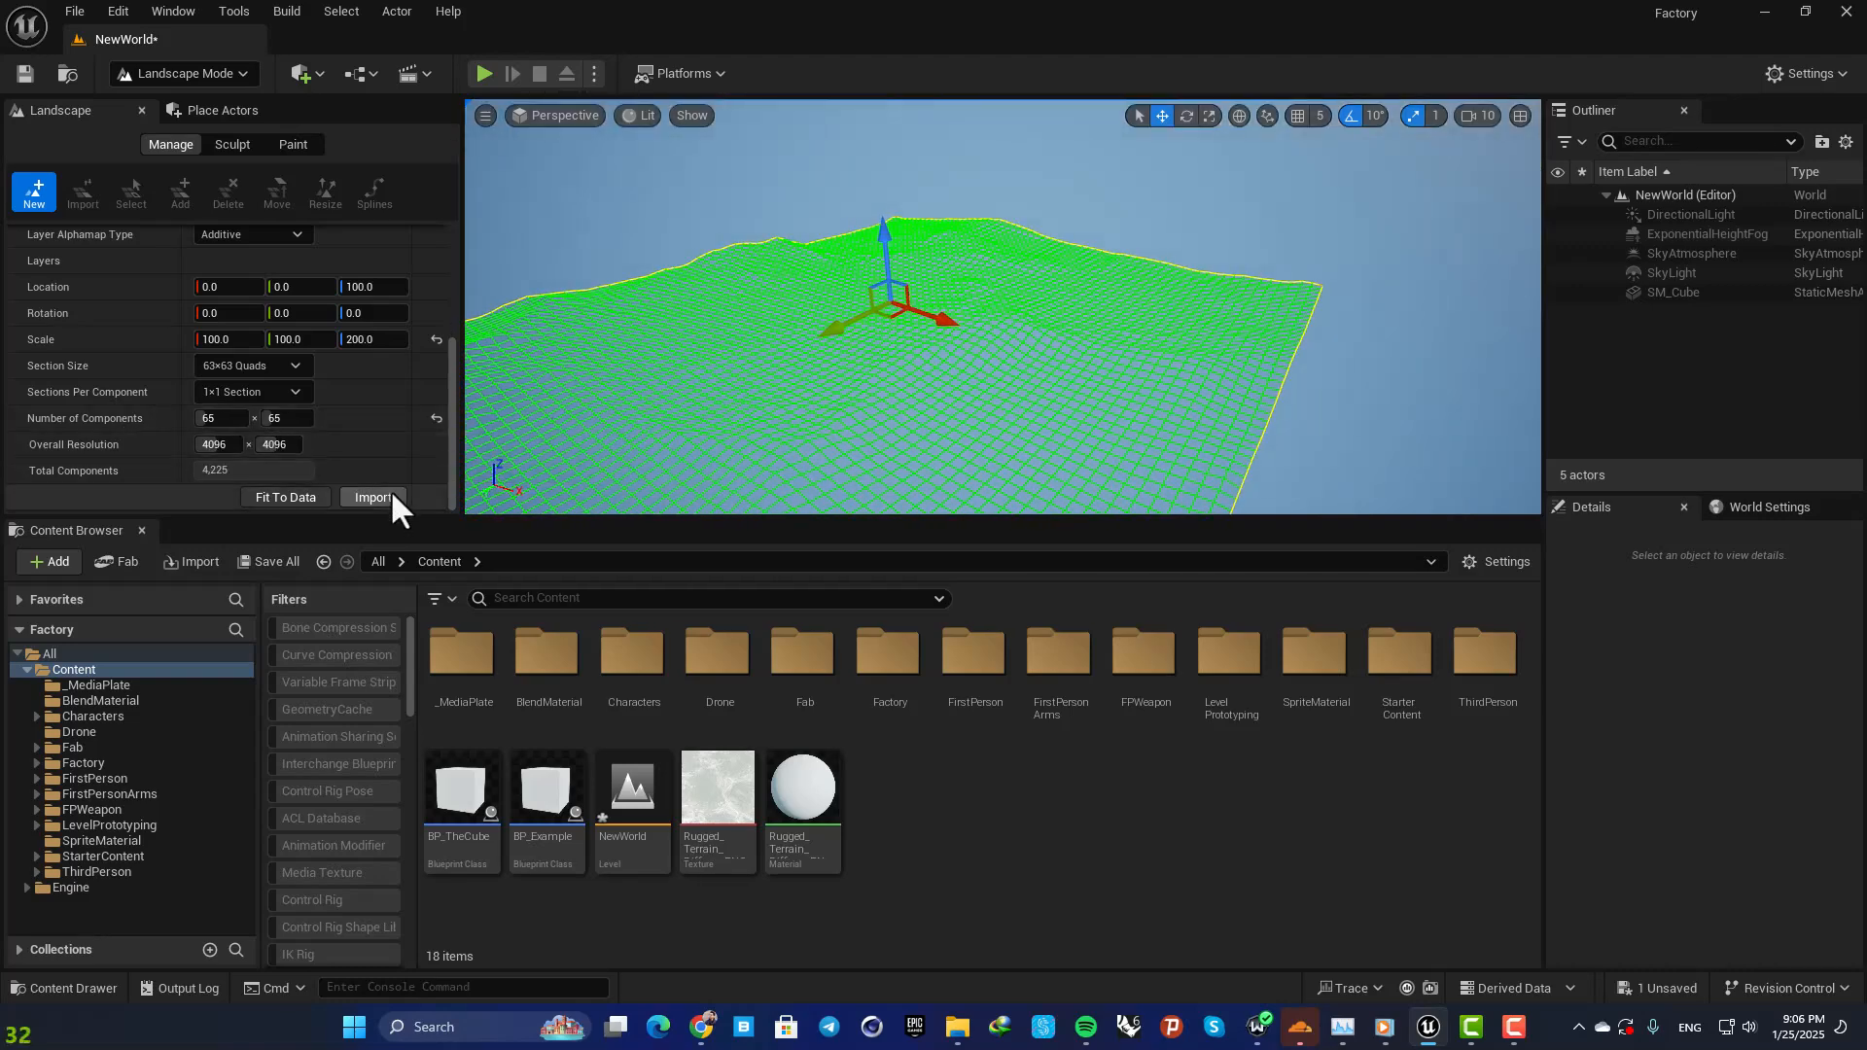
Import the landscape, fly around the snowy mountains, then play the level with a character.
click(373, 497)
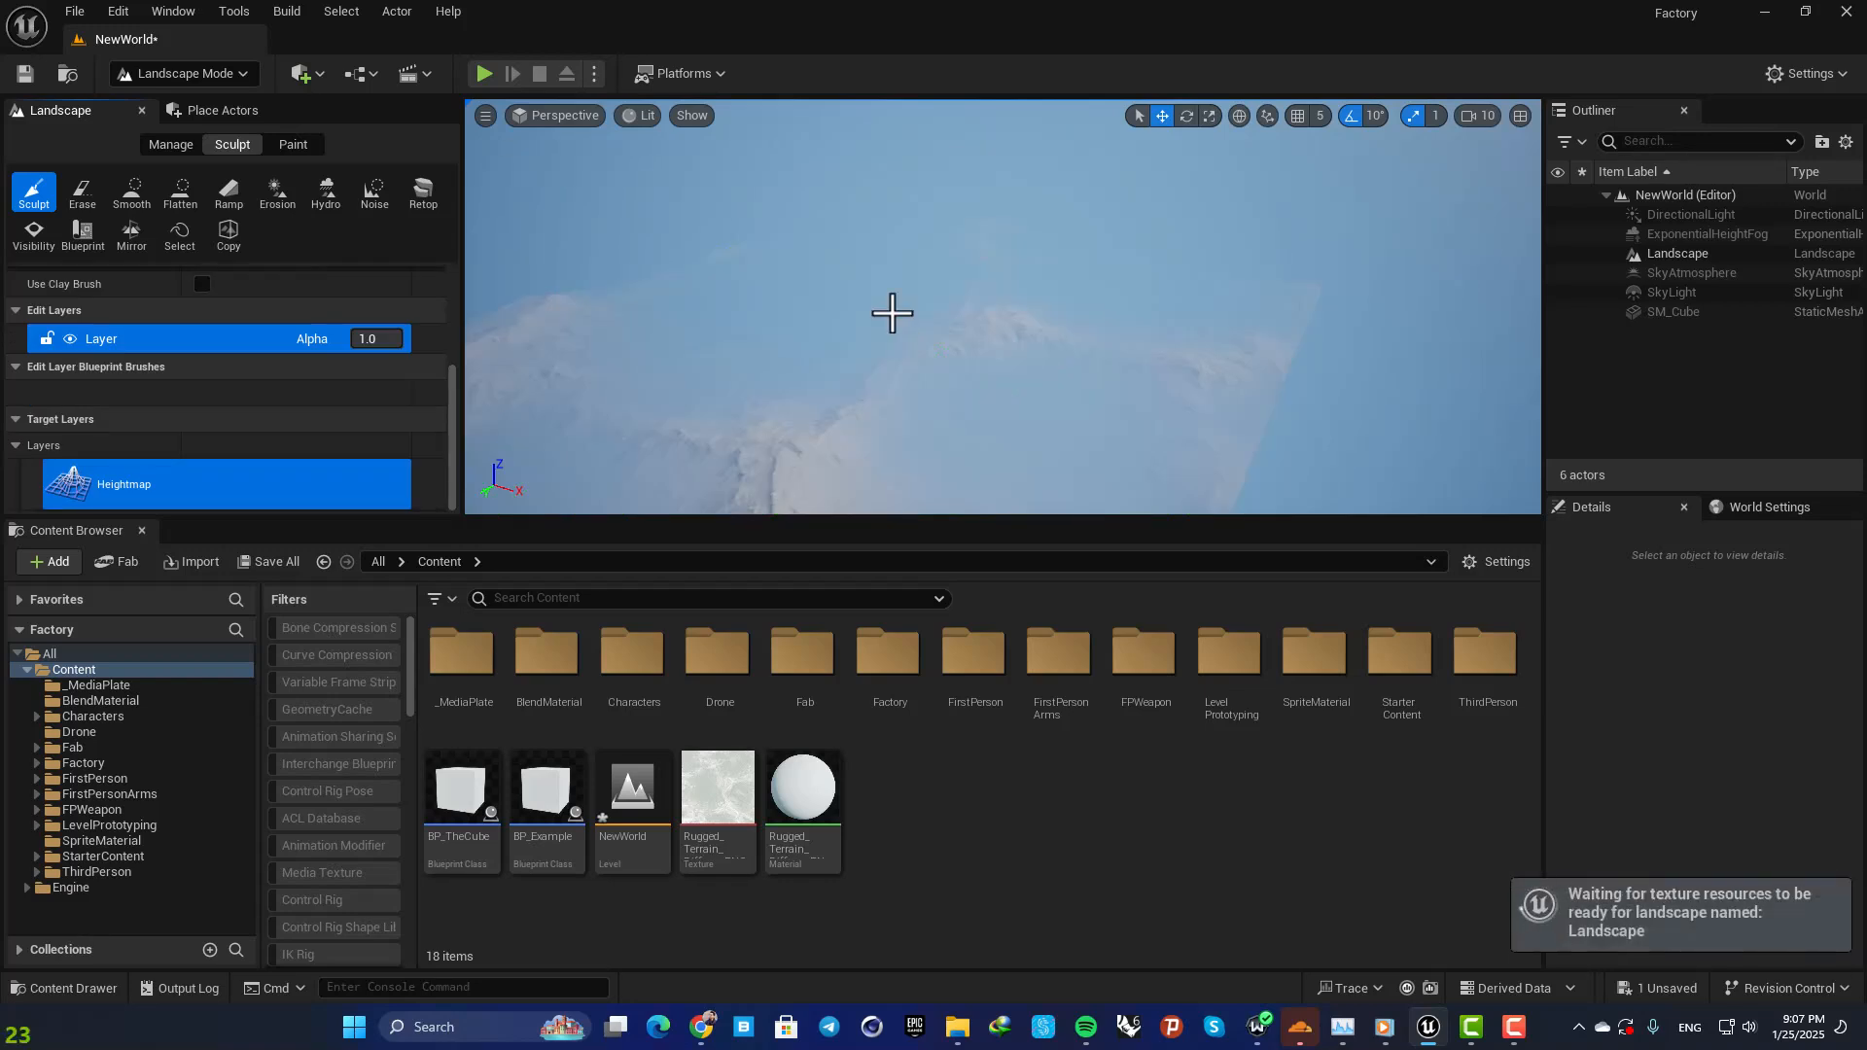
mouse_move(832, 381)
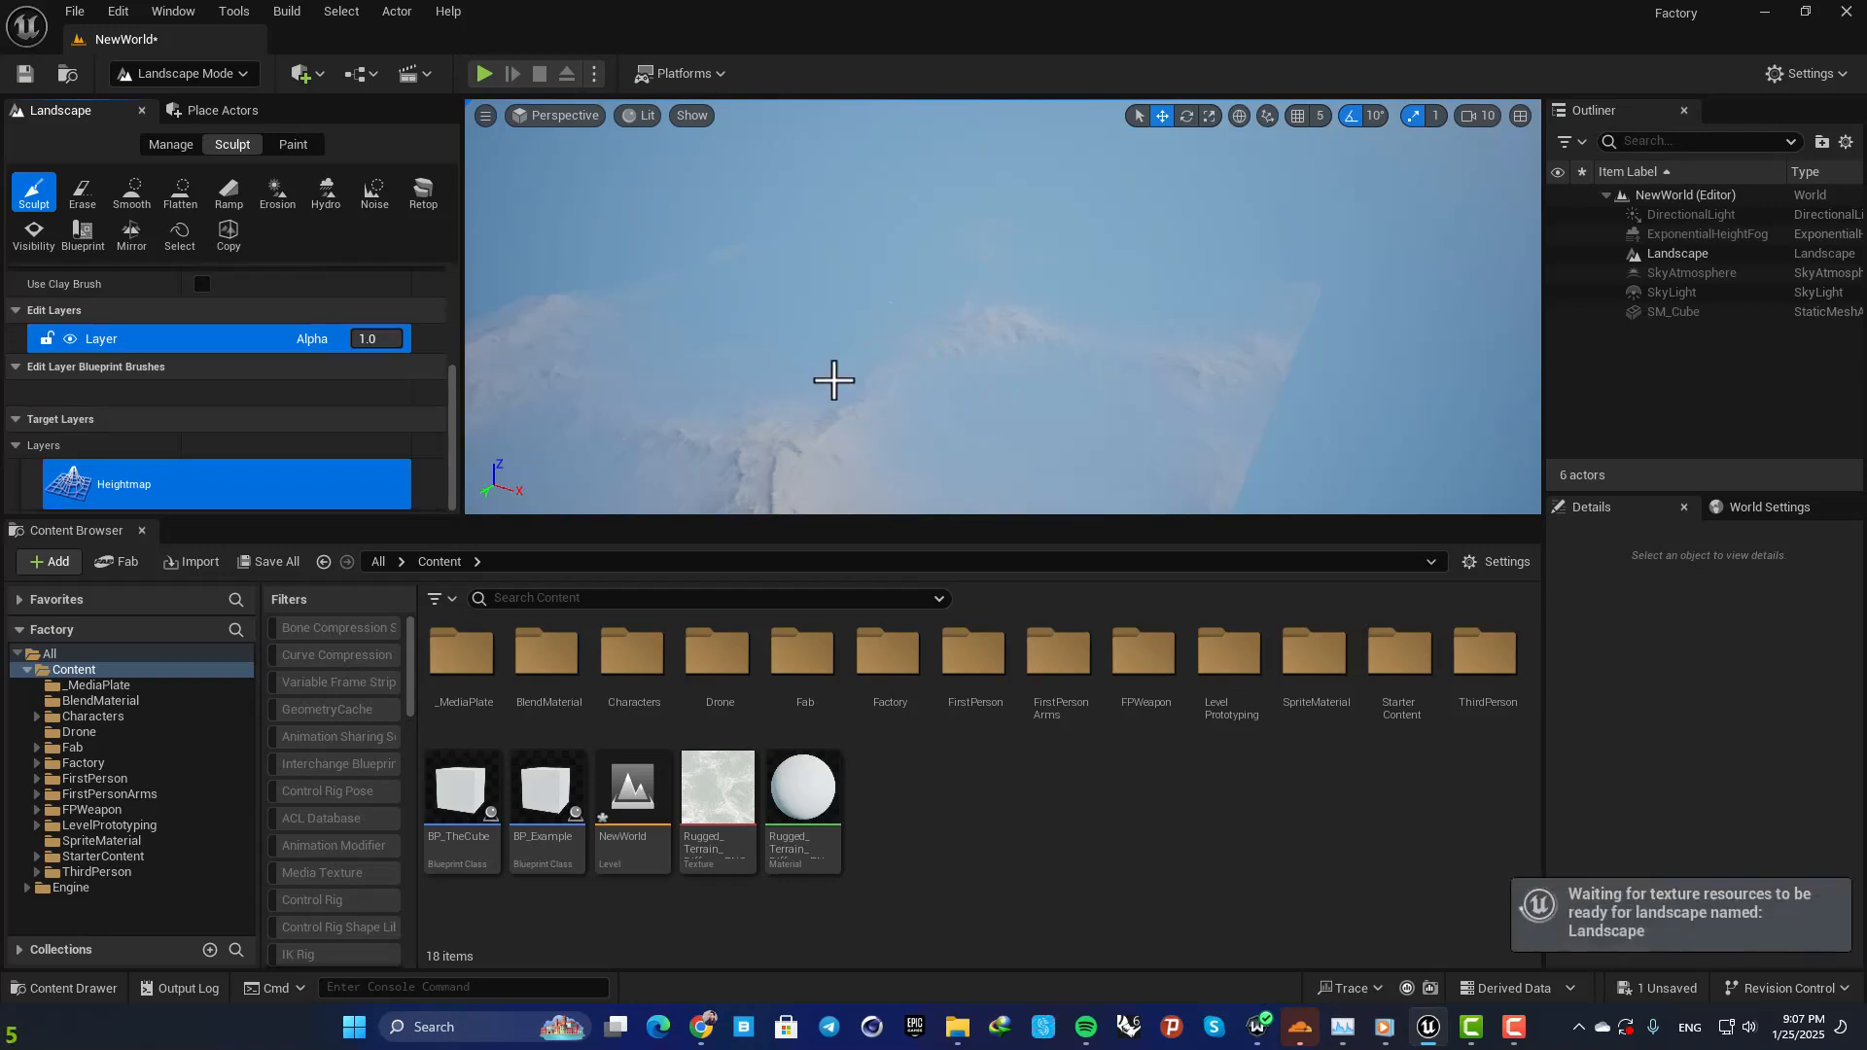
right_click(833, 381)
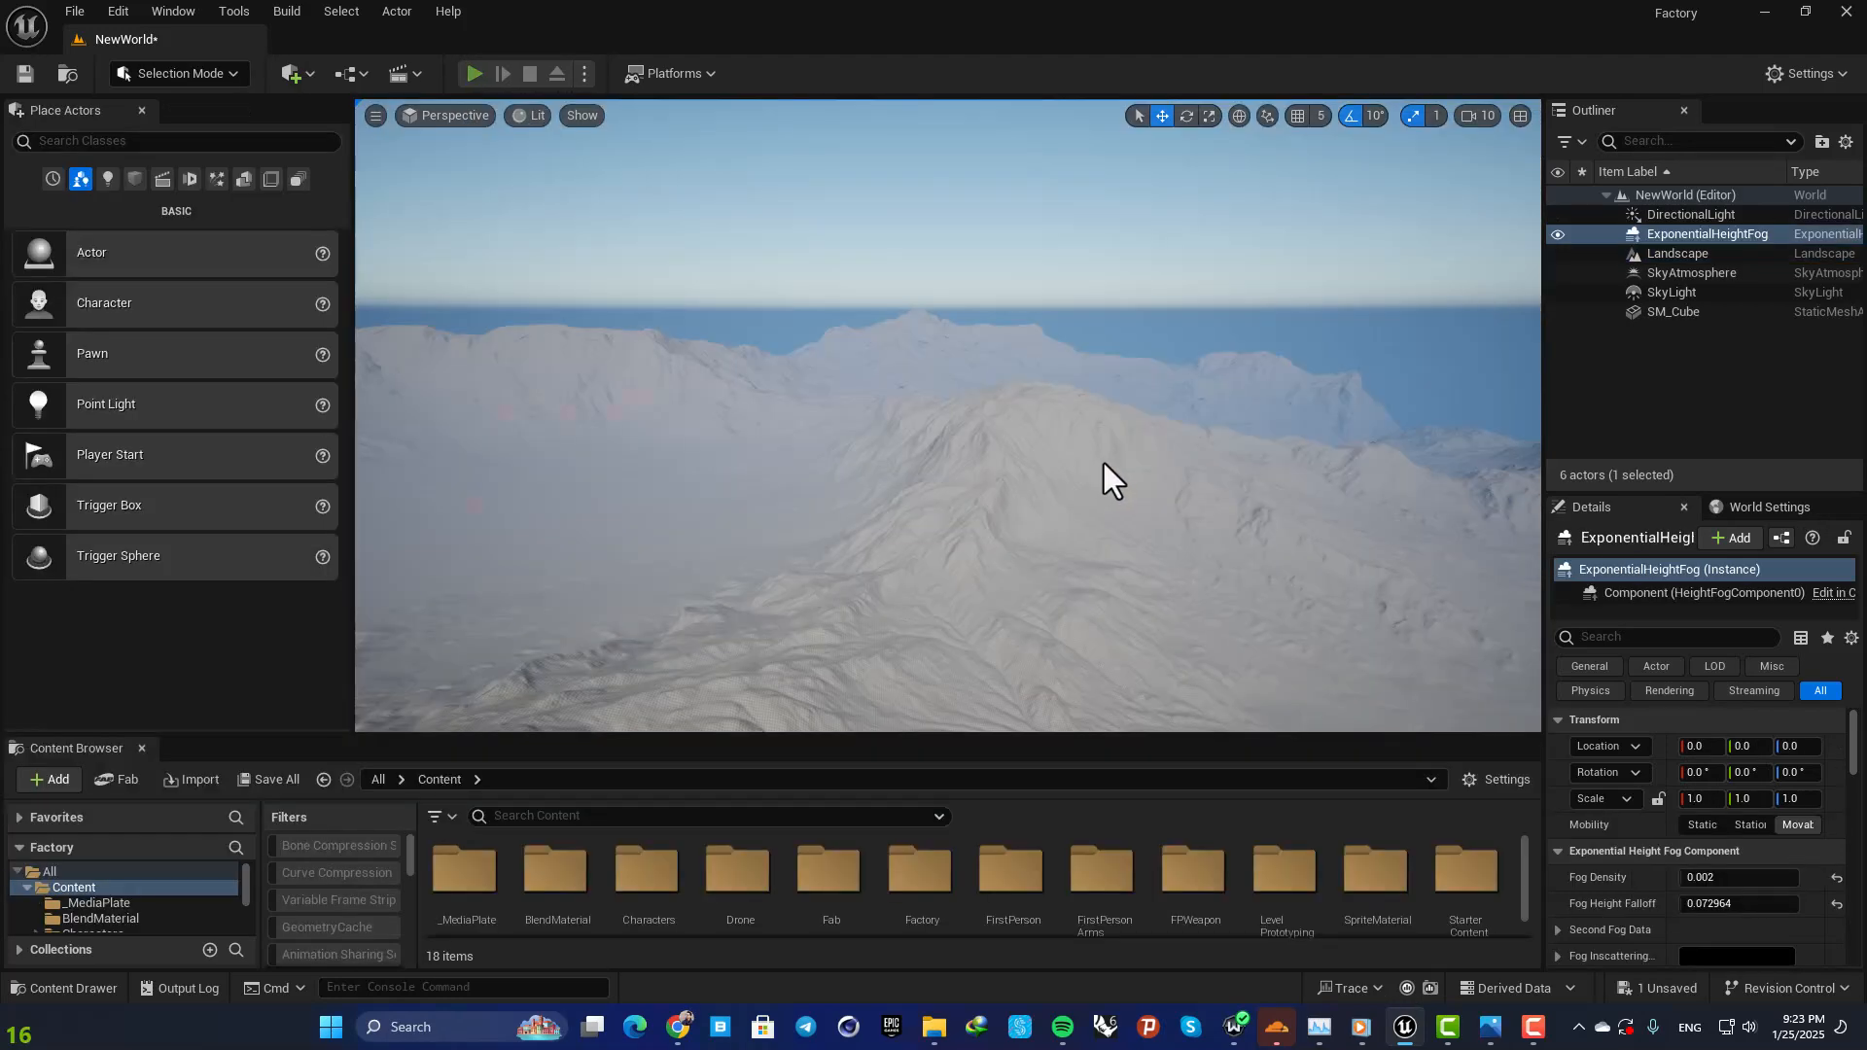
click(474, 73)
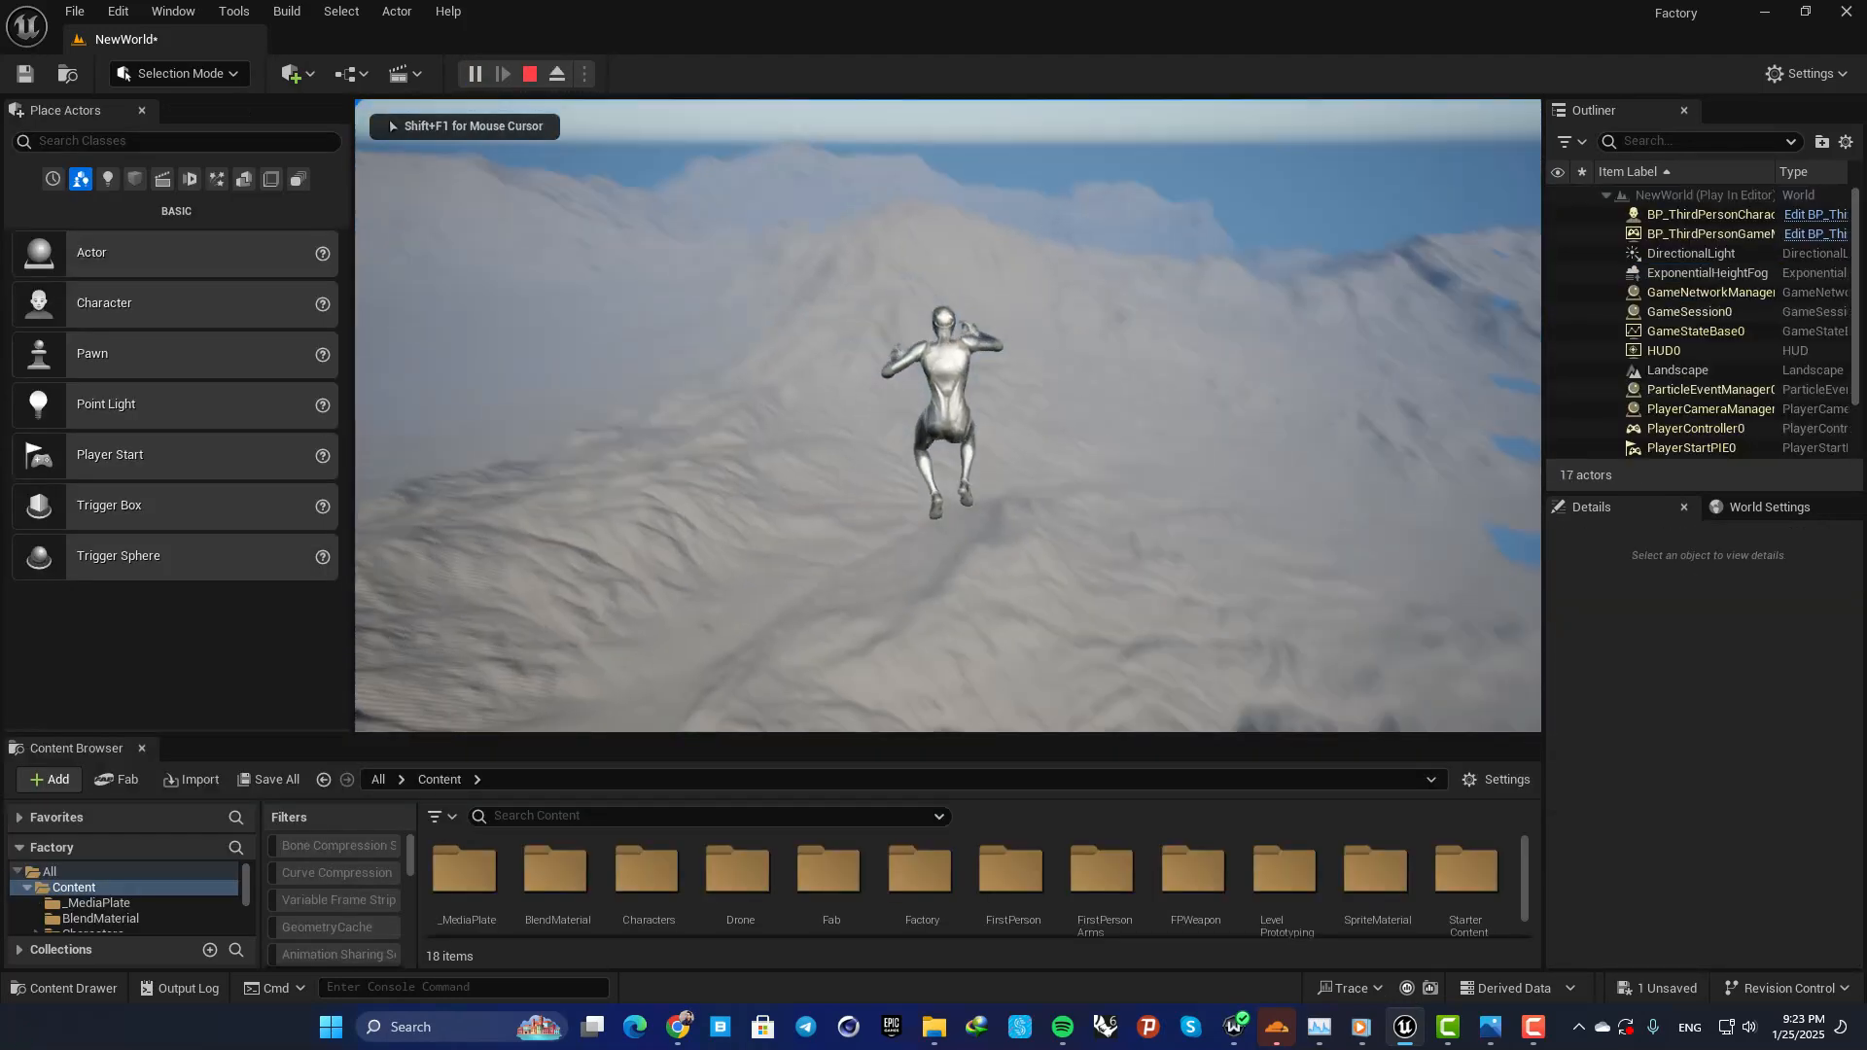